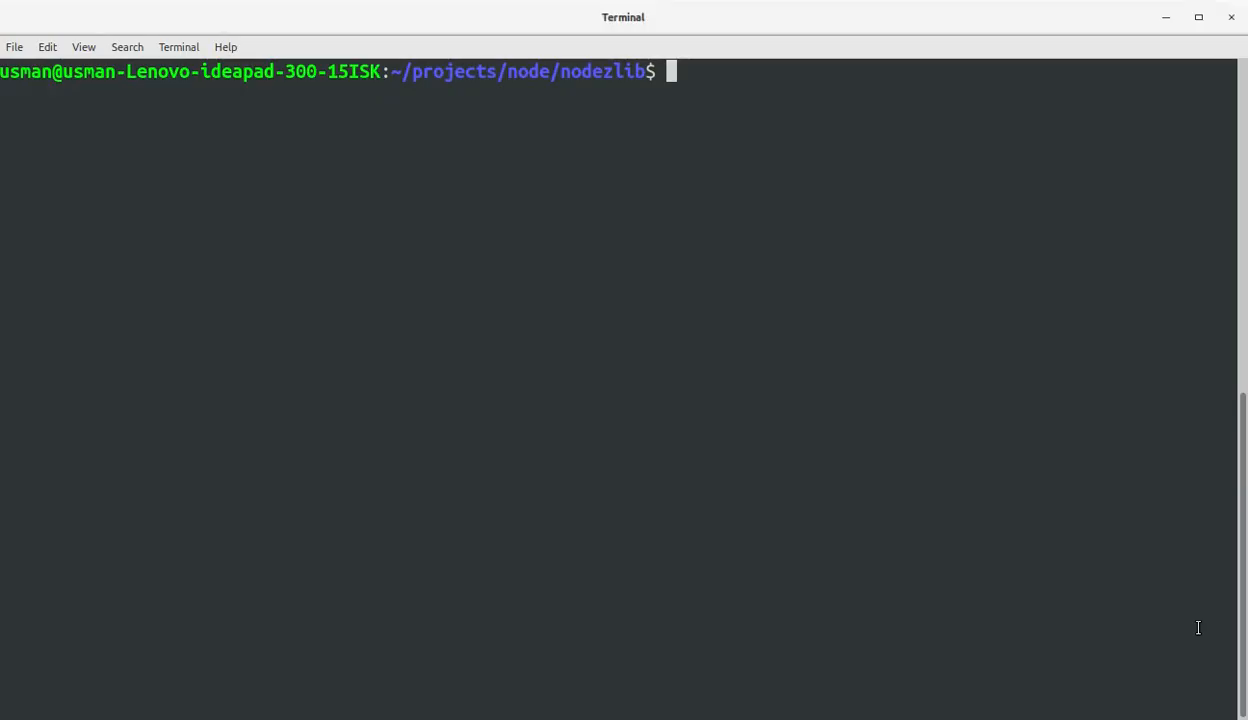
Run 'subl input.txt' in the nodezlib folder to open it in Sublime Text
type("subl")
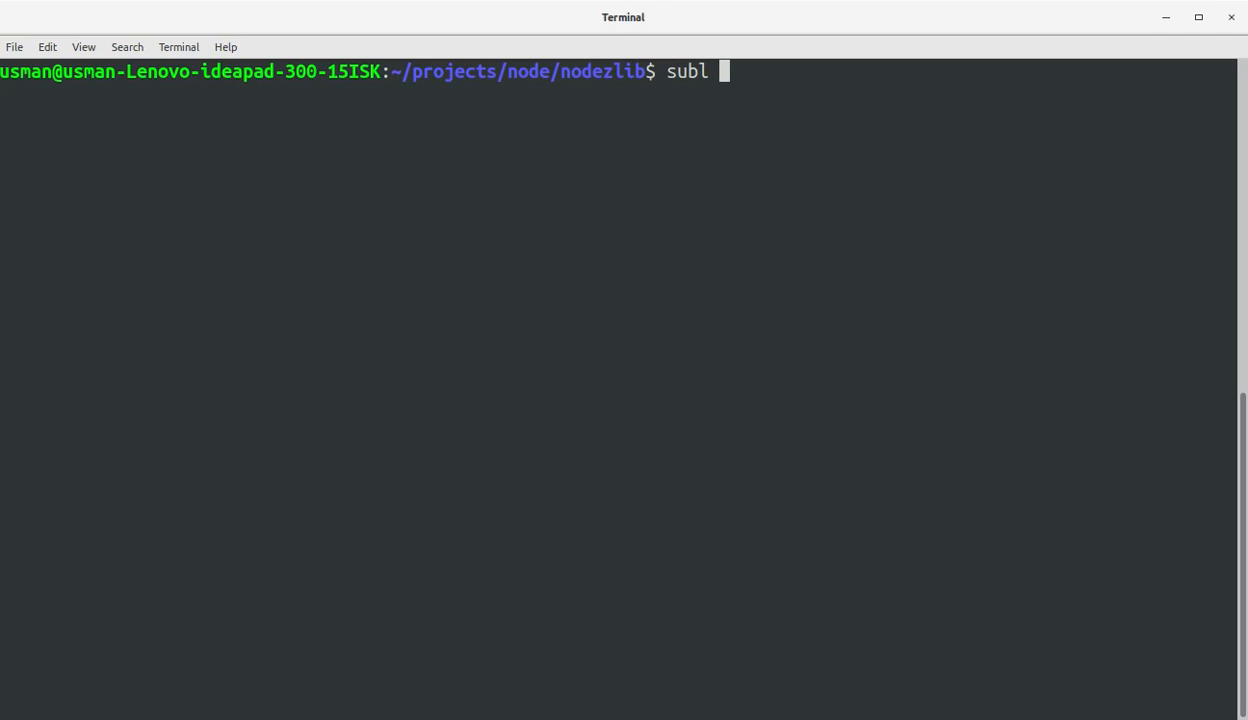
type("input.txt")
type("Lore")
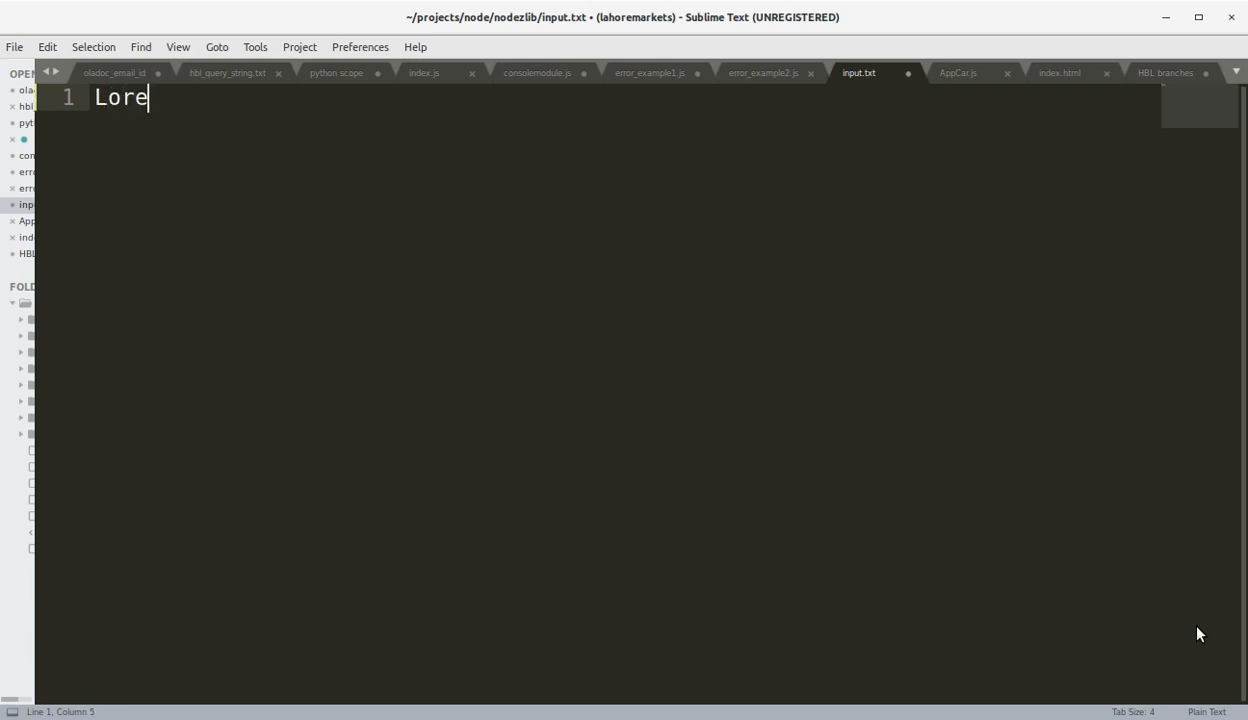
Fill input.txt with four lines of repeated 'Lorem ipsum...' and save it
type("m ipsum..")
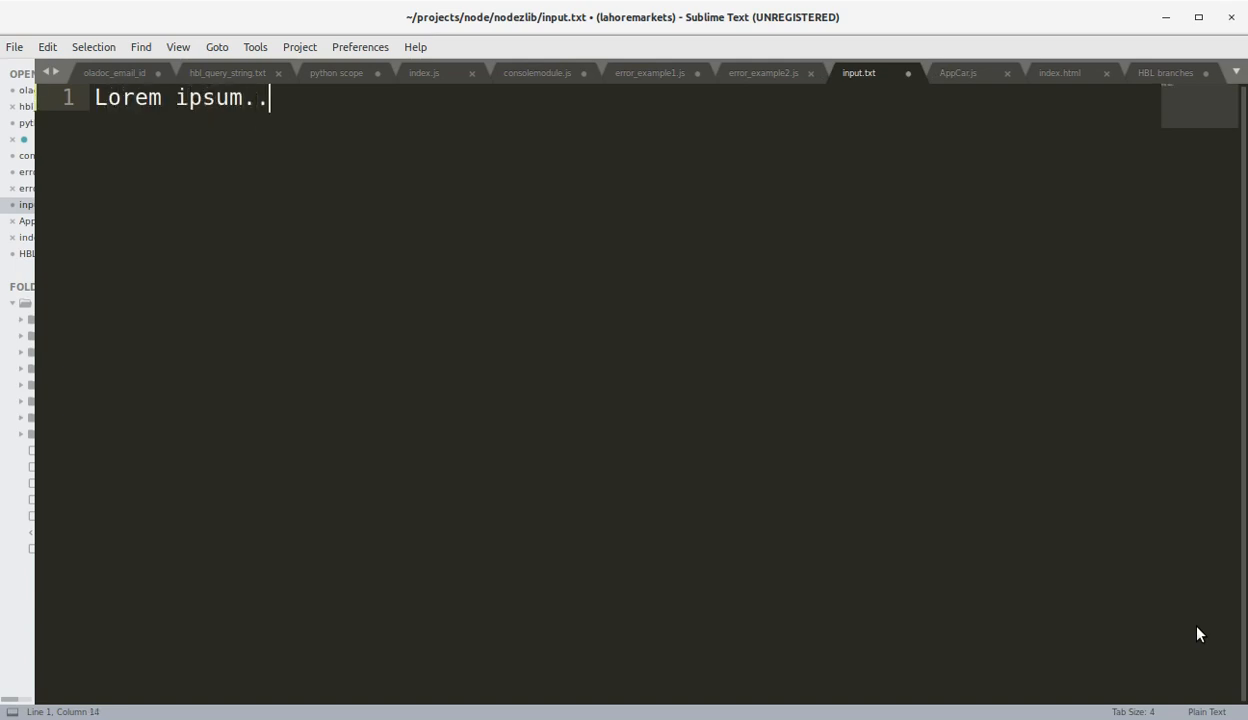
key("ctrl+v")
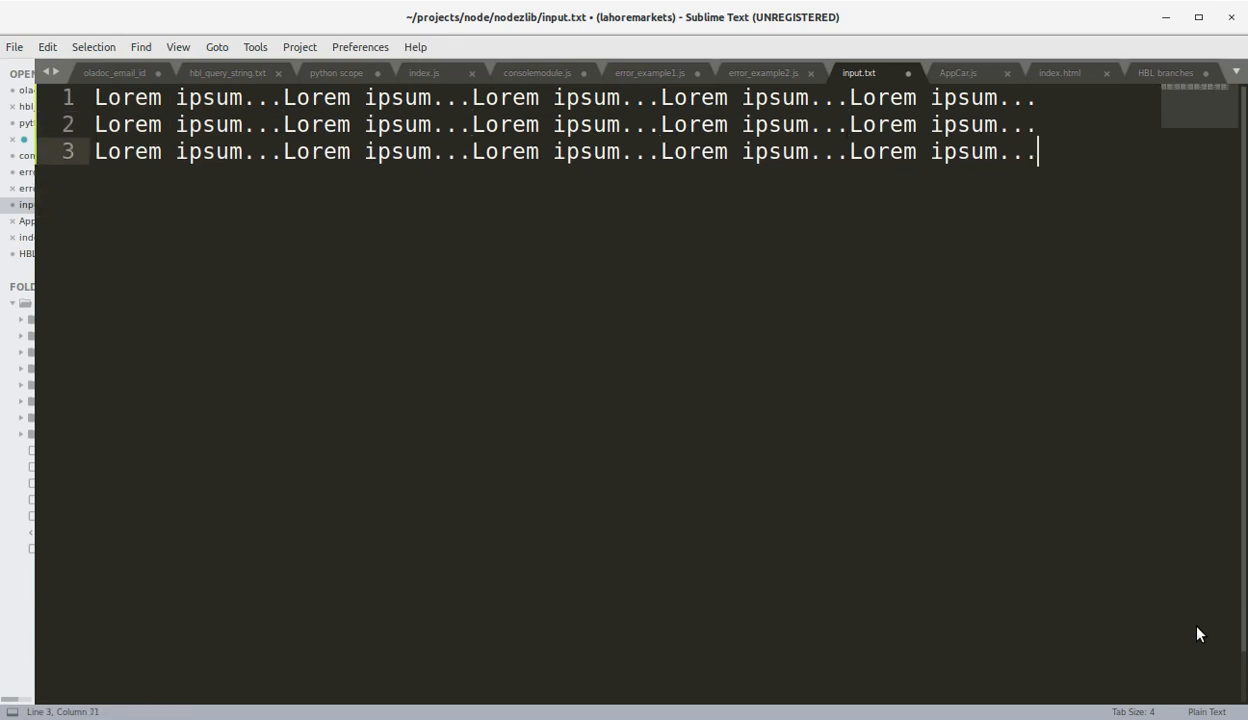
type("Lorem ipsum...Lorem ipsum...Lorem ipsum...Lorem ipsum...Lorem ipsum...")
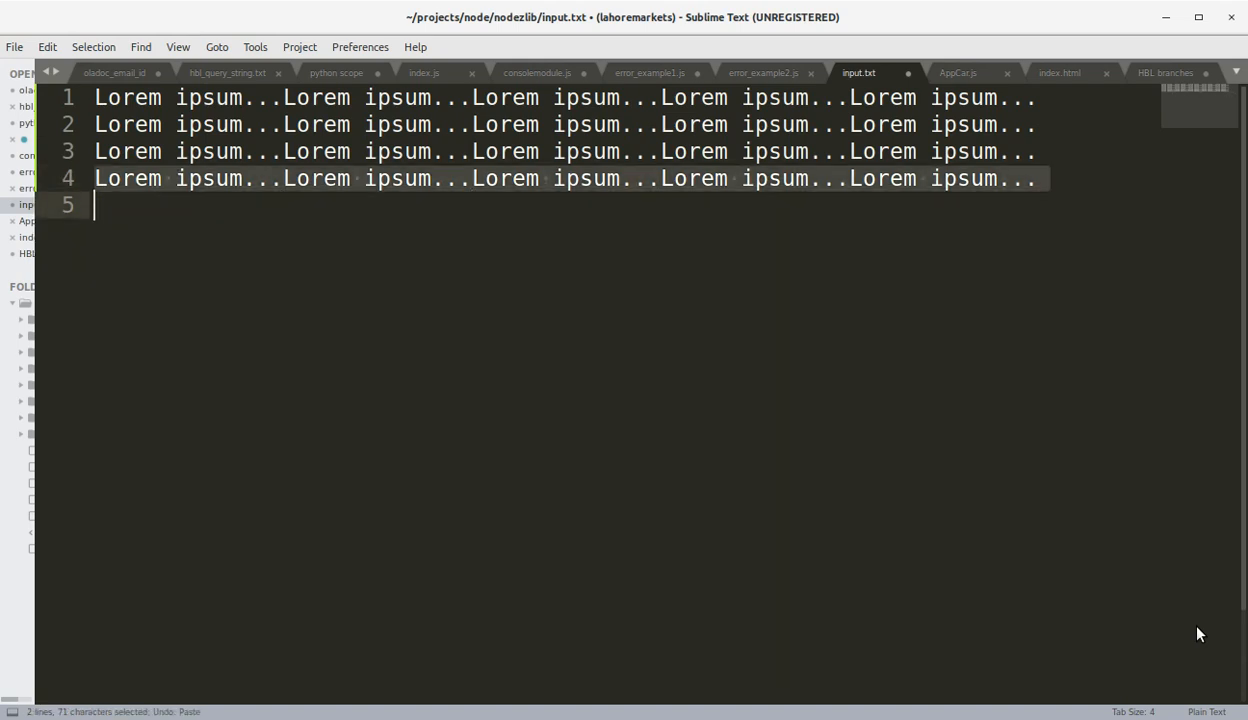
key("ctrl+v")
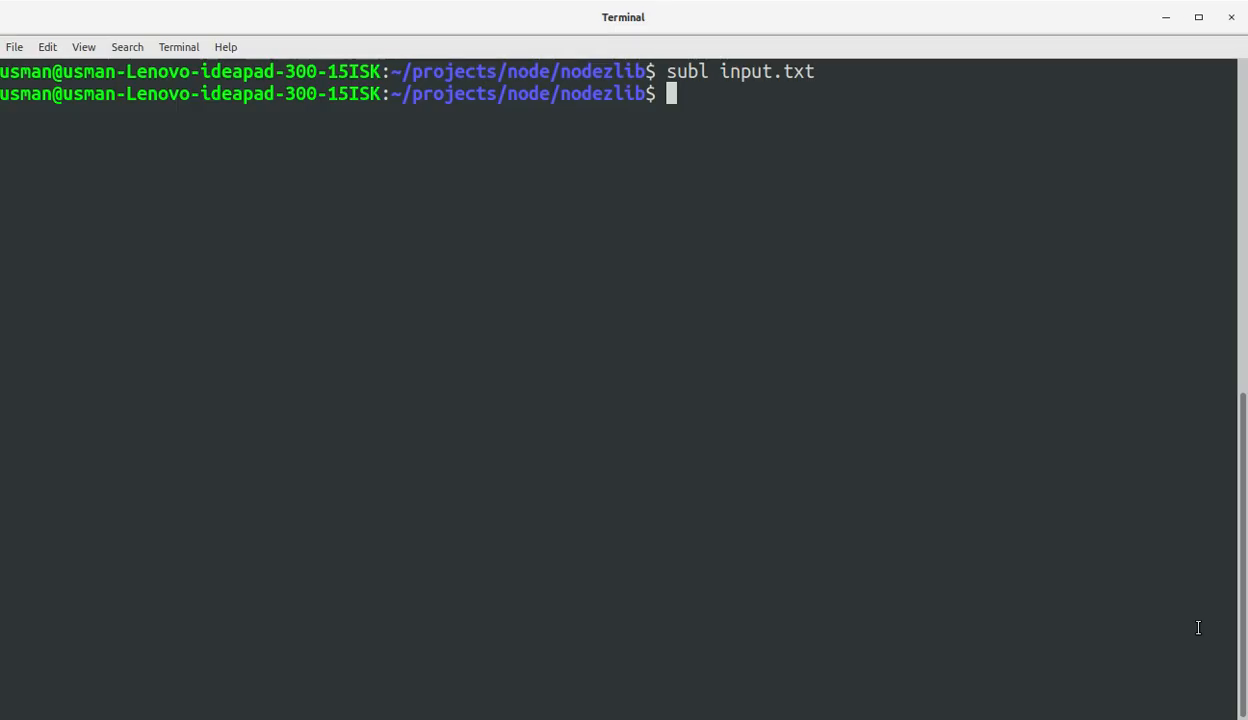
Run 'subl zlib_example1.js' to create the new script in Sublime Text
type("subl zlib_exam")
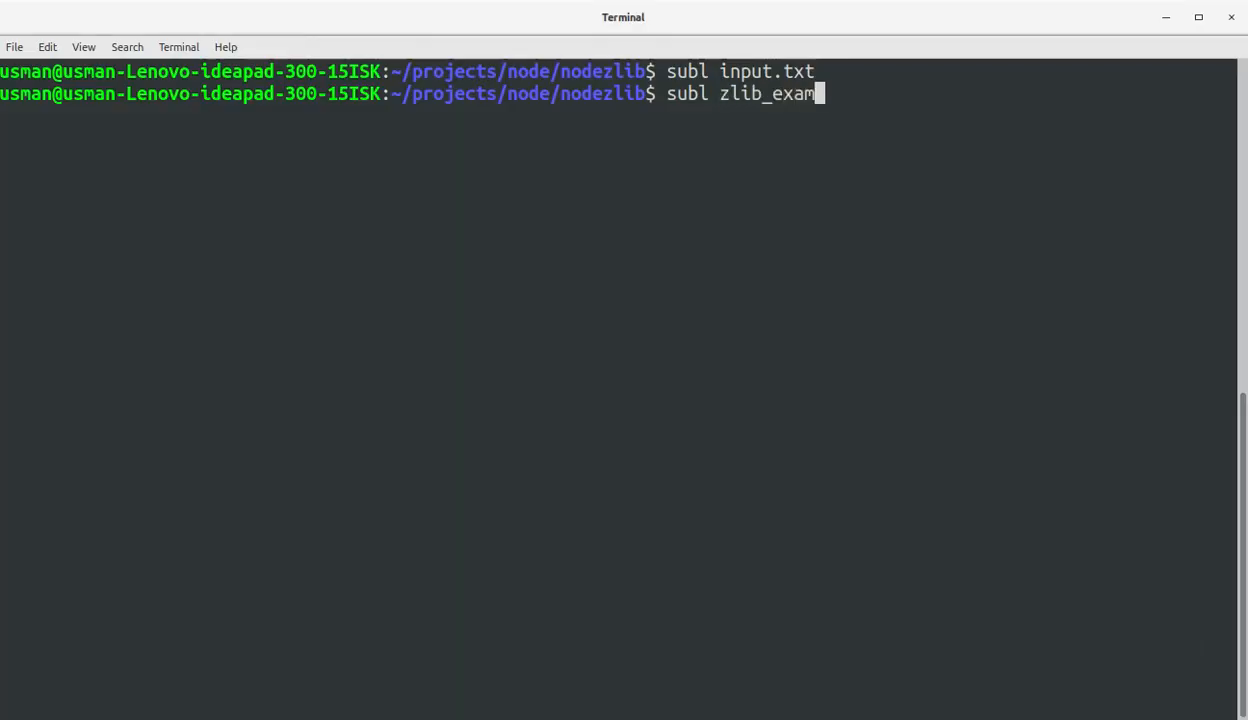
type("ple1.")
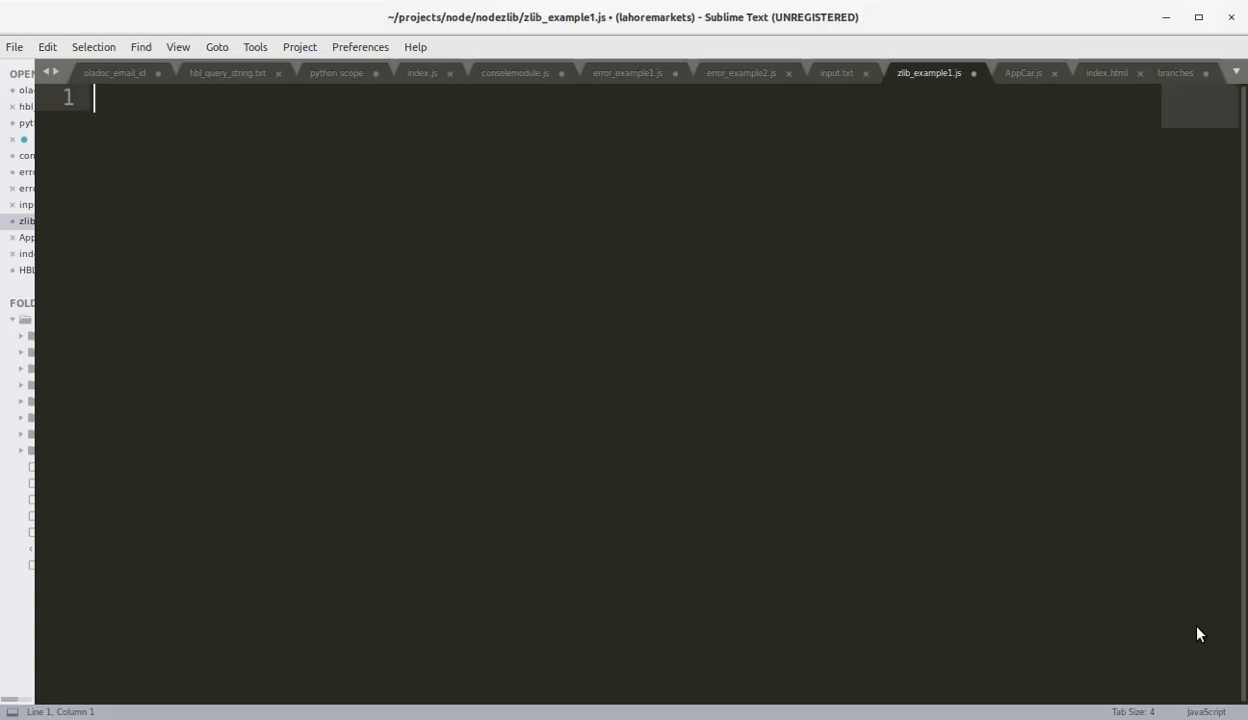
Type const zlib = require('zlib'), gzip = zlib.createGzip(), and fs = require('fs')
type("const zlib = require('zlib');")
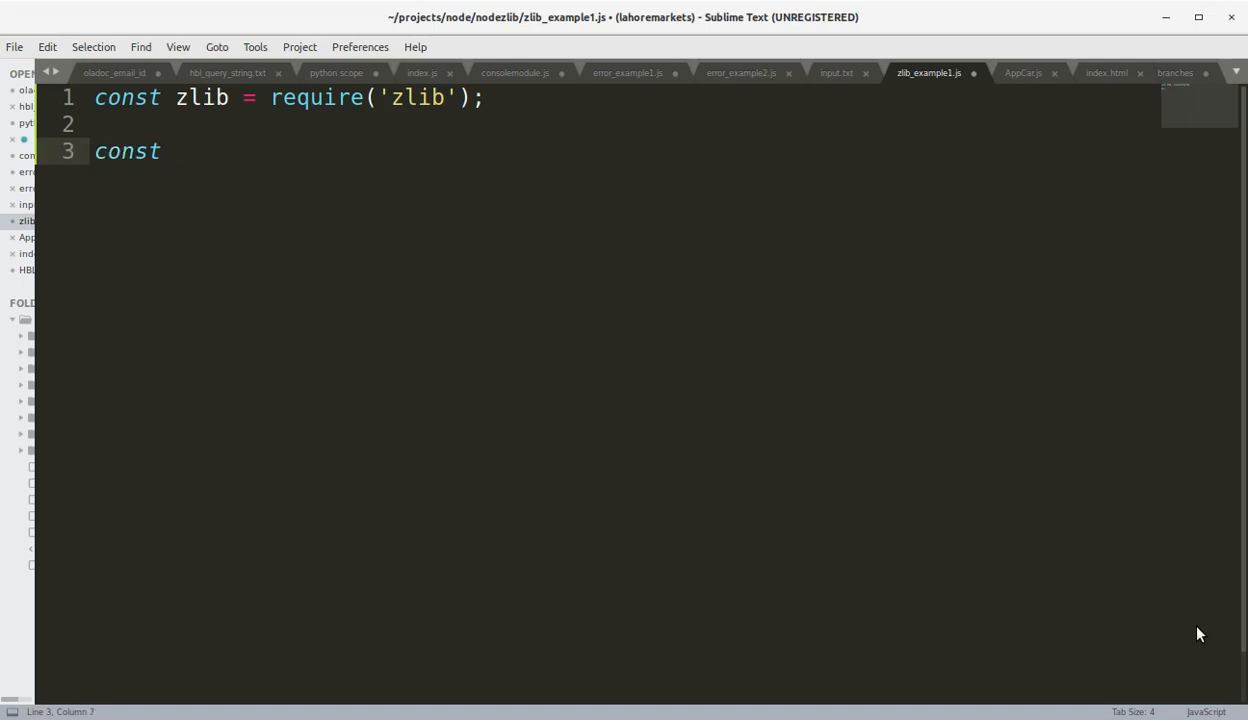
type("gzip")
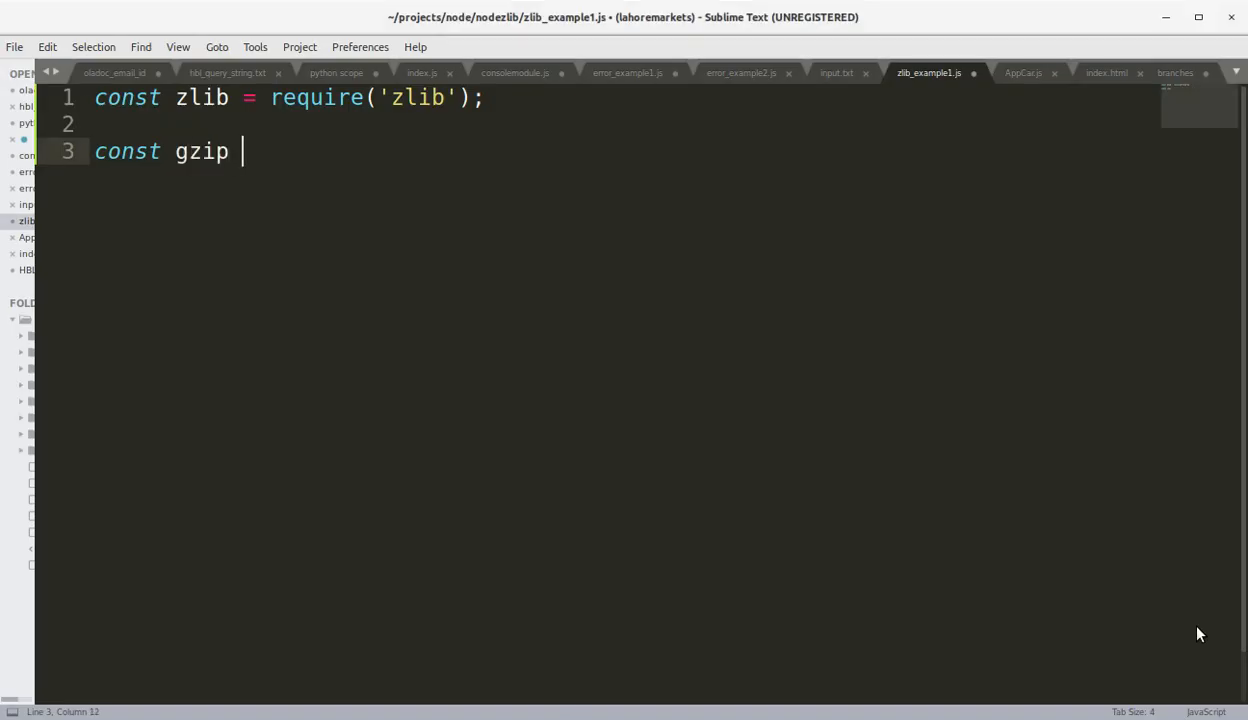
type("= zlib.cree")
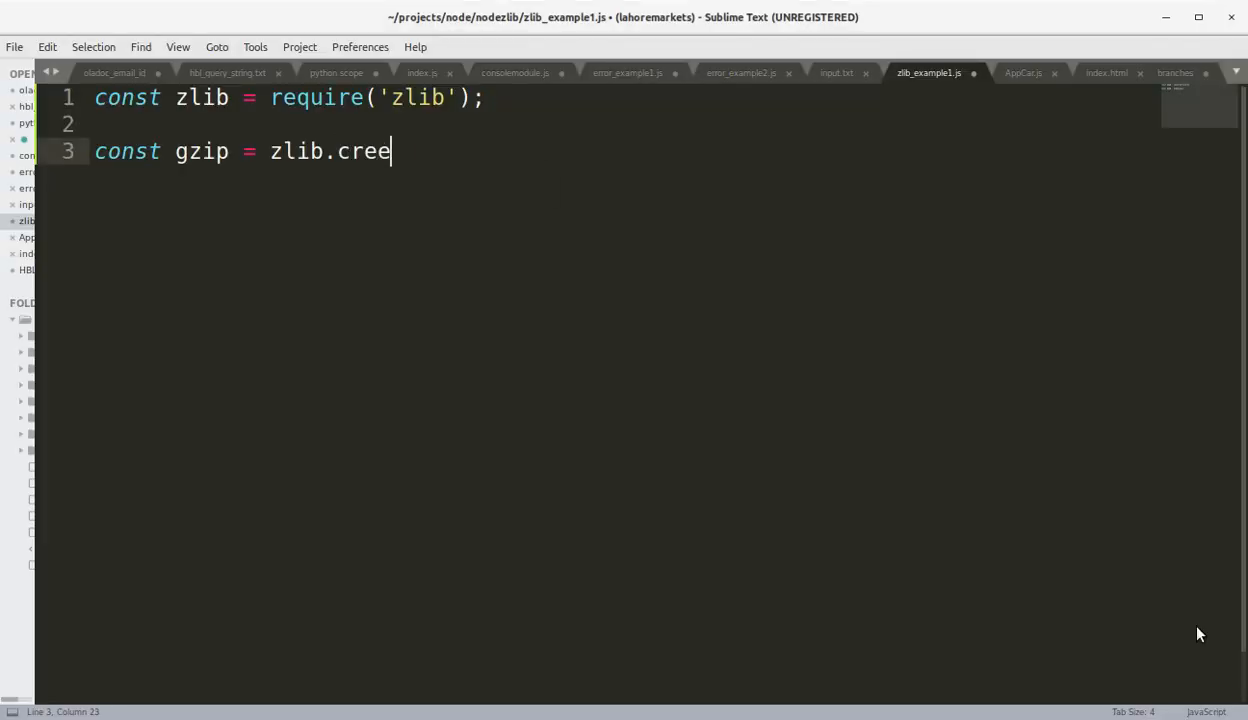
type("ateGzip();")
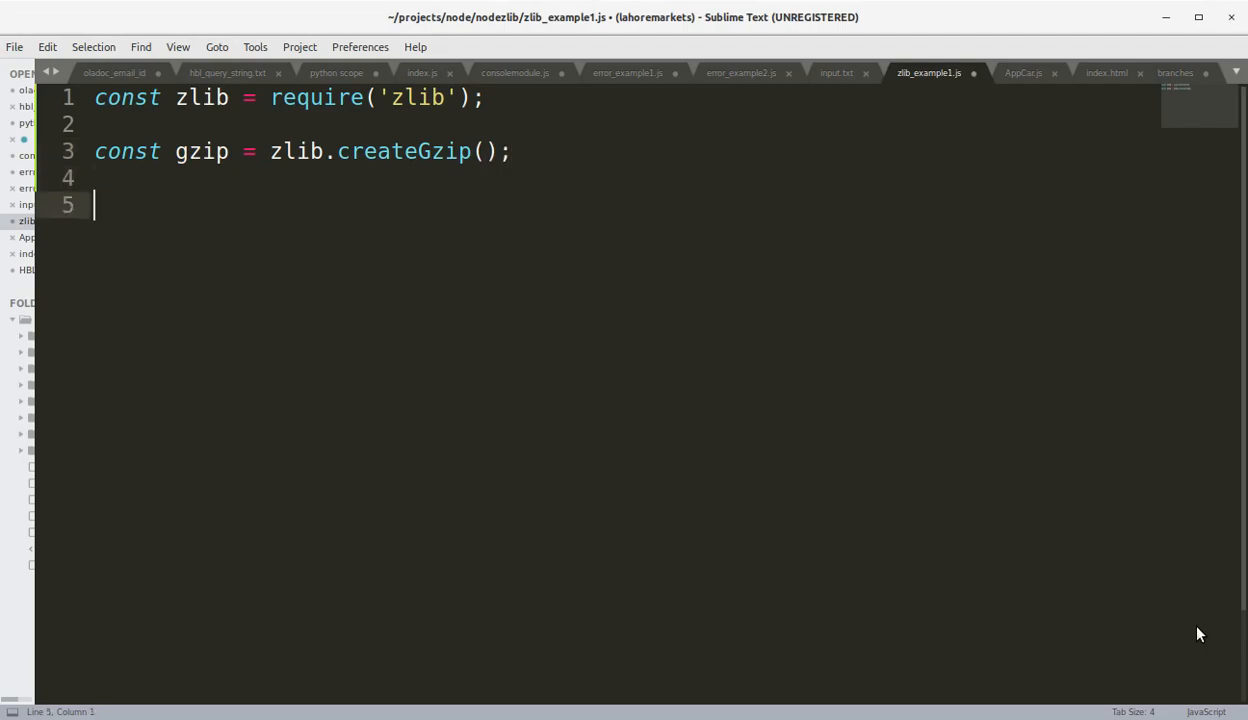
type("const")
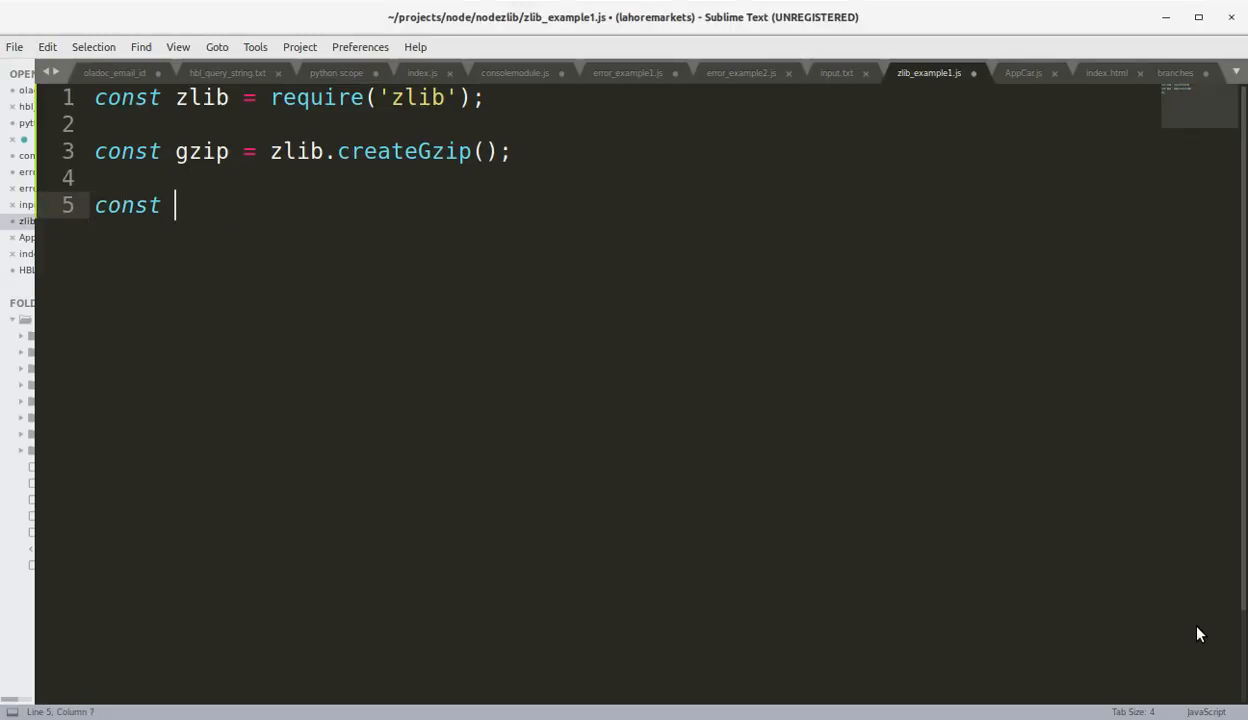
type("fs =")
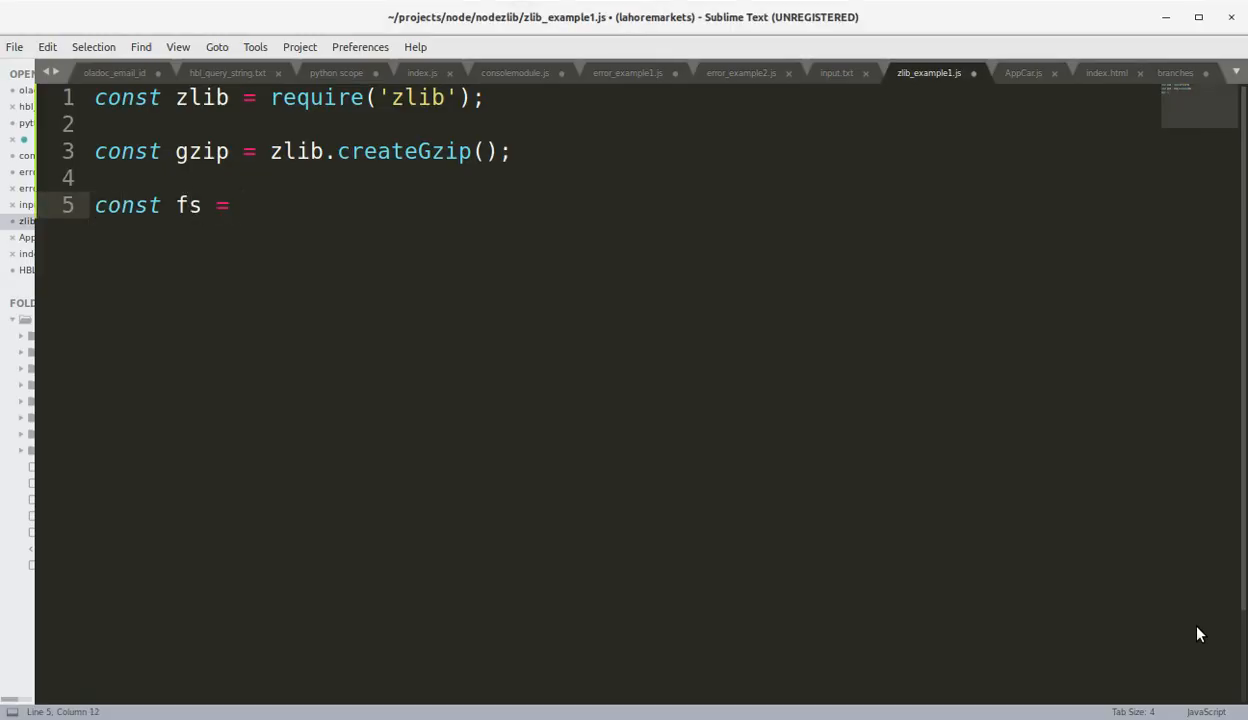
type("require('')")
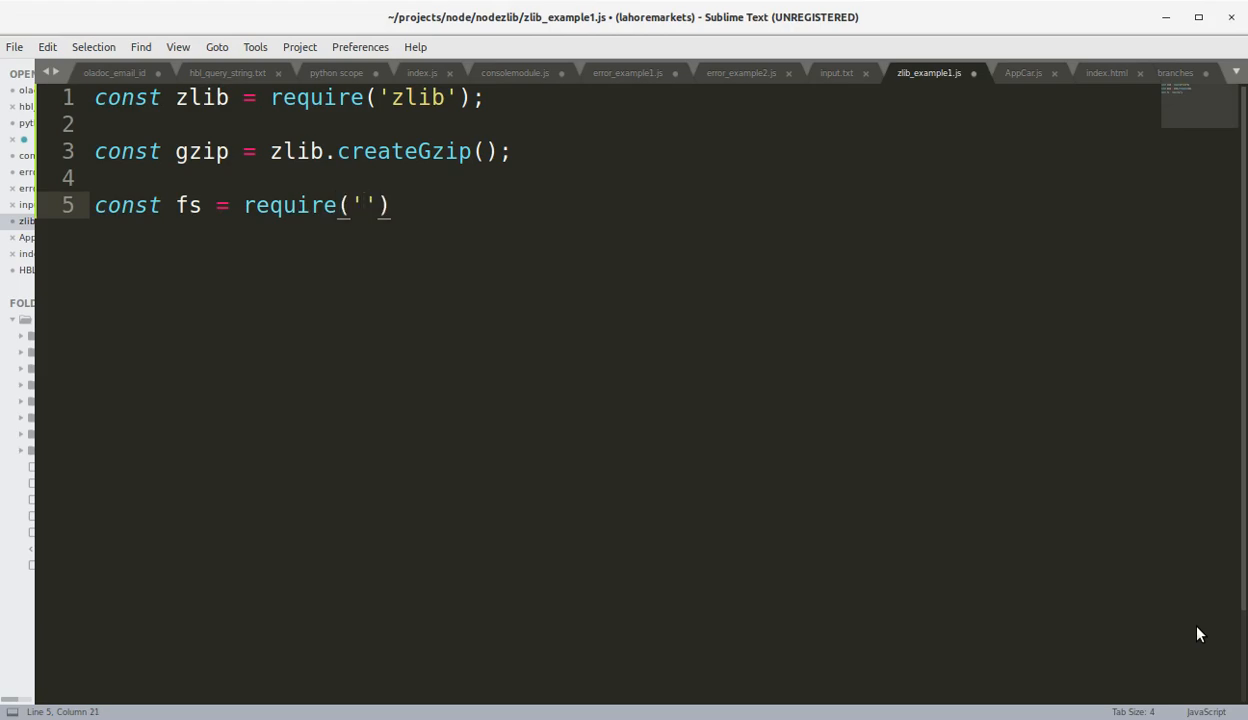
type("fs")
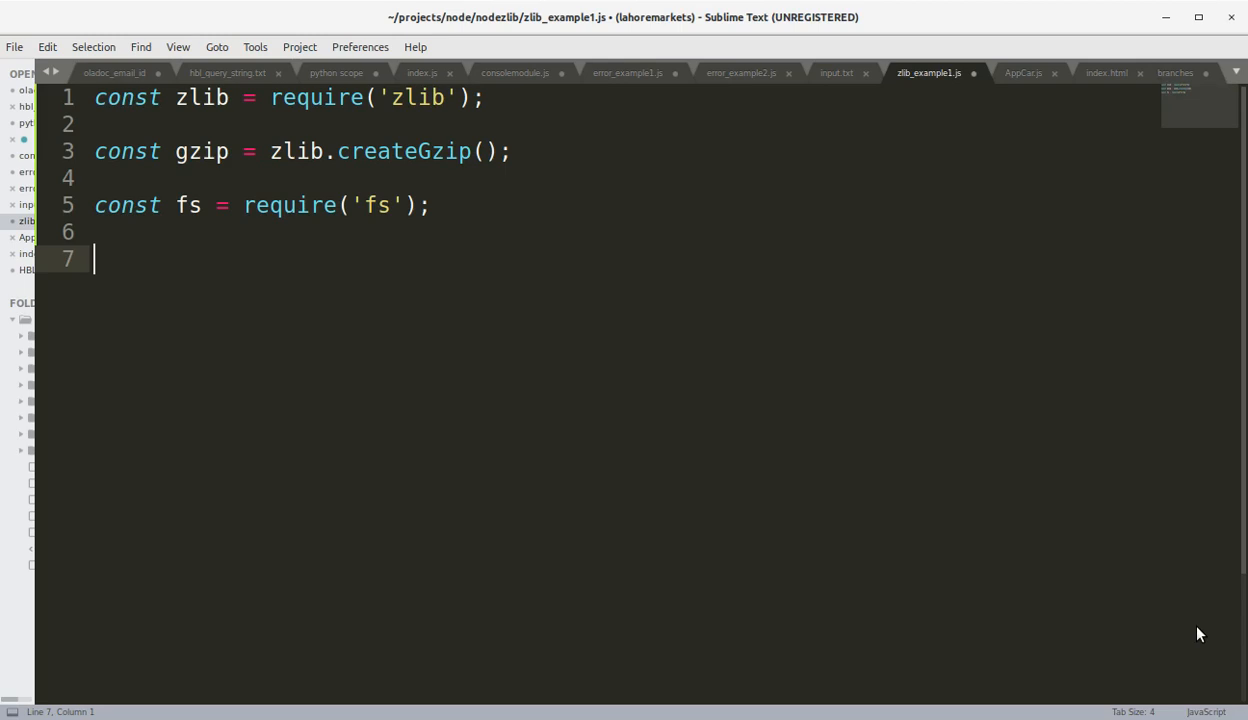
Add a read stream for 'input.txt' and a write stream for 'input.txt.gz'
type("const inp =")
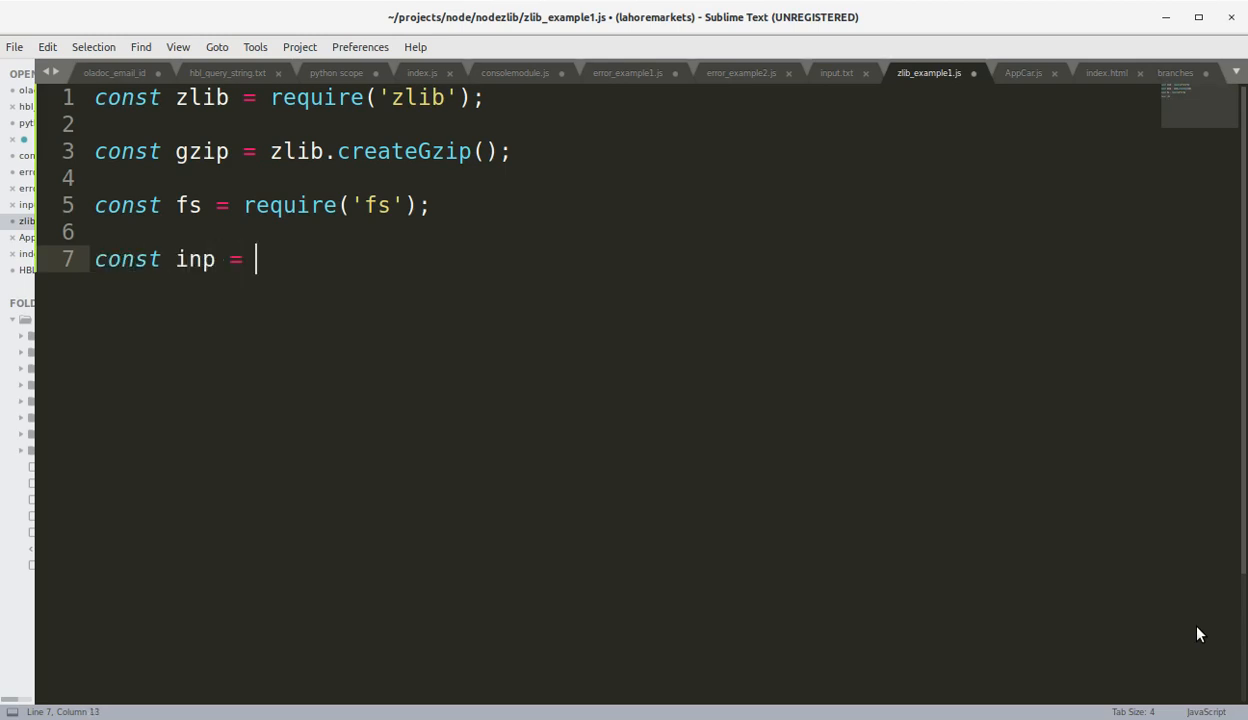
type("fs.cr")
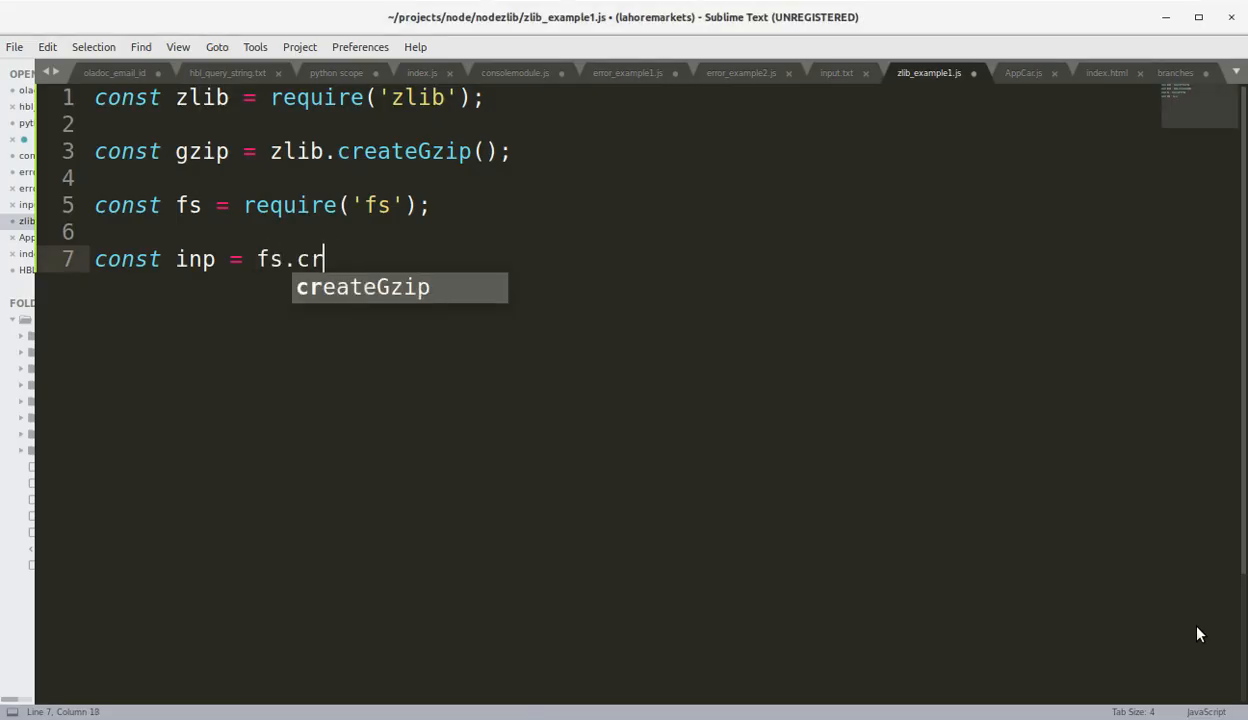
type("eate")
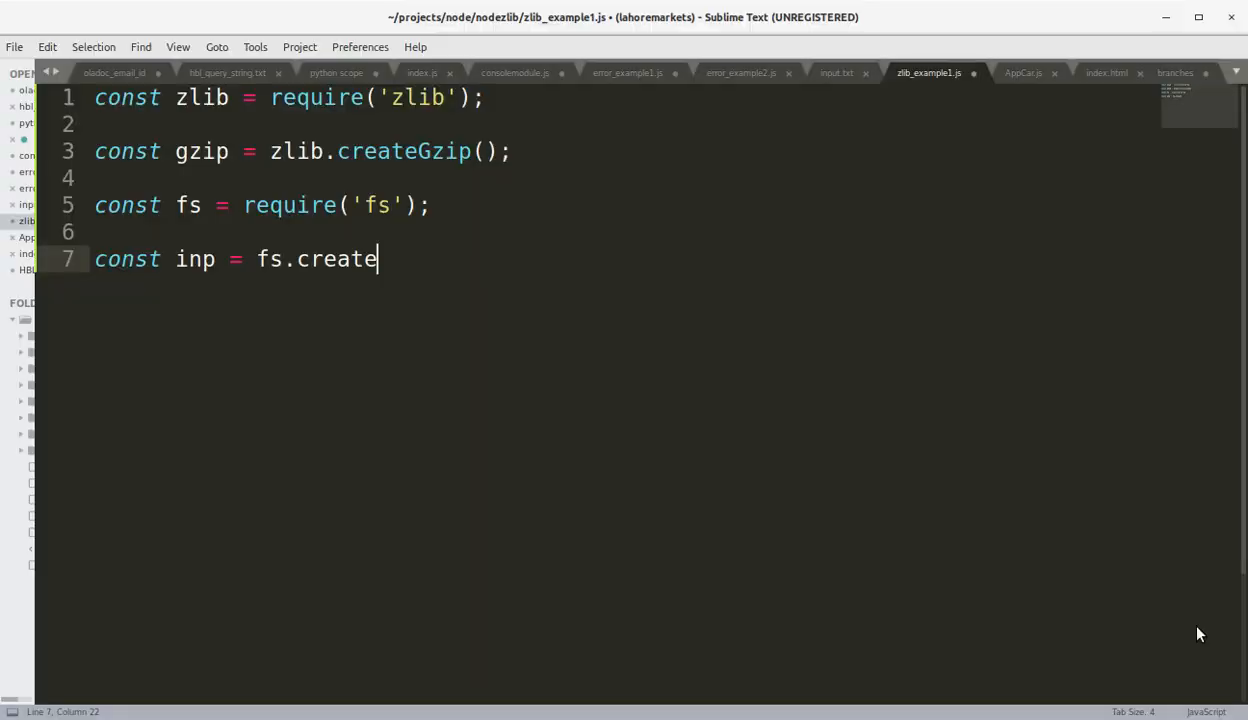
type("ReadStream")
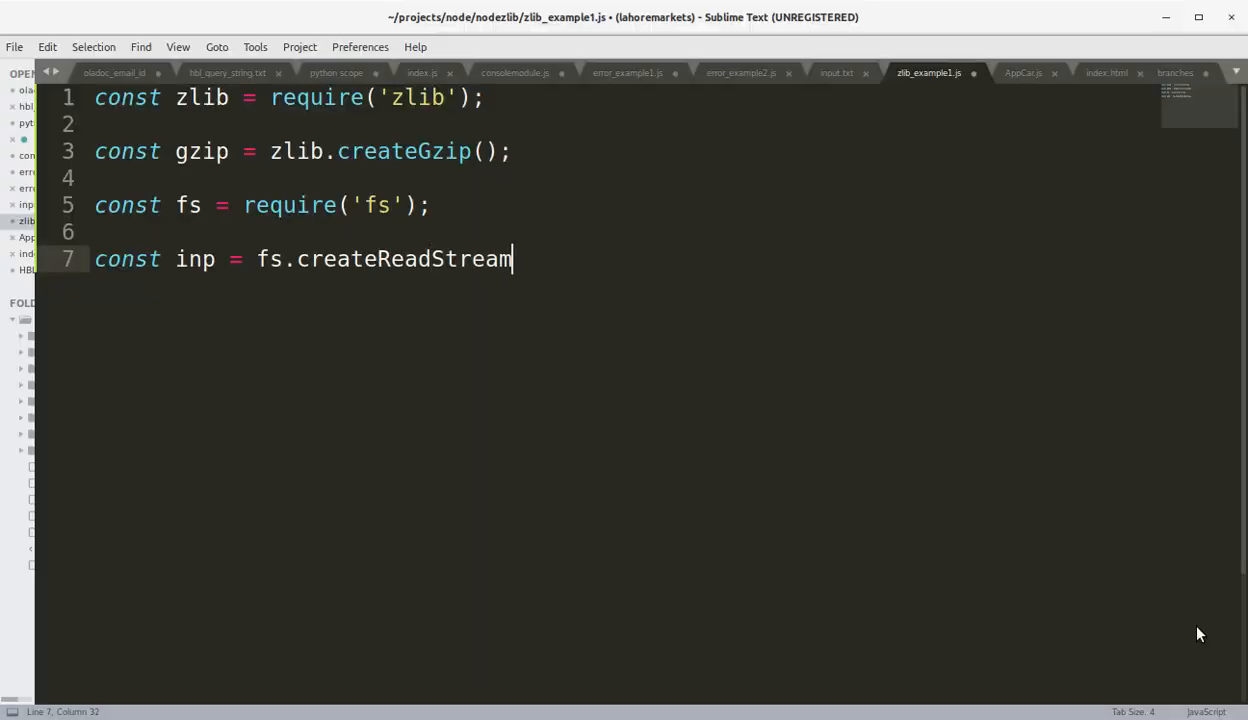
type("('input')")
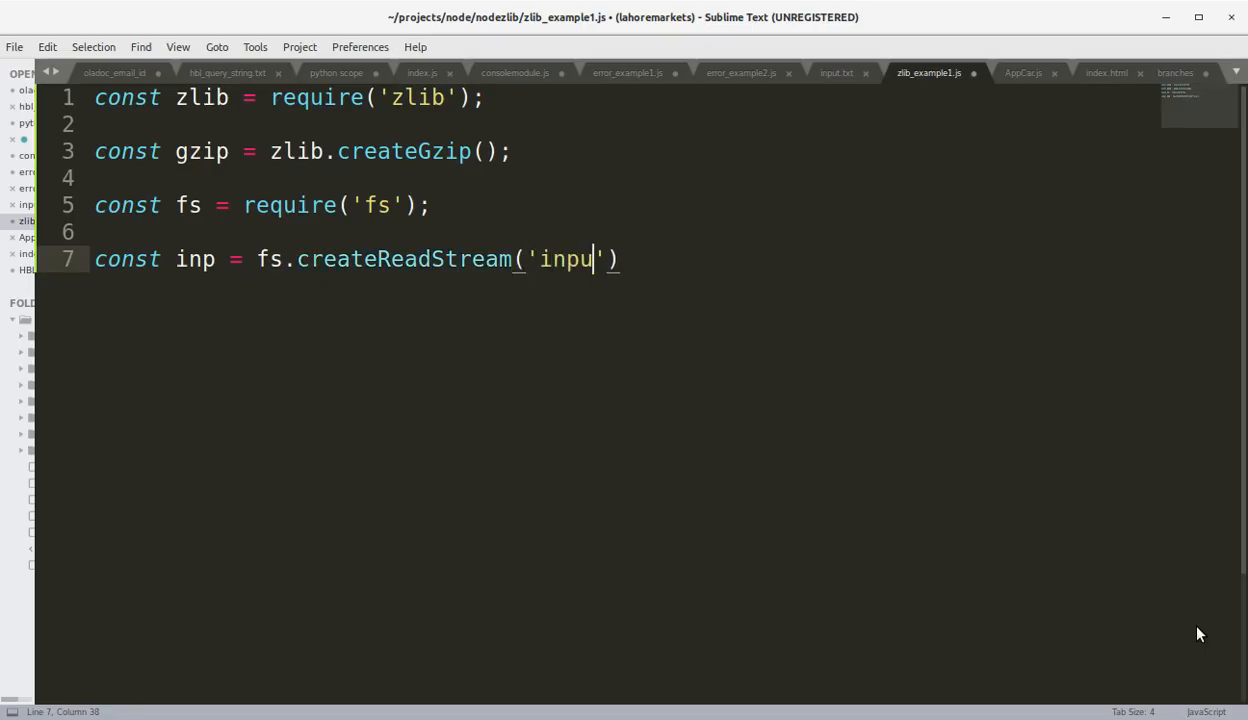
type("t.txt');")
type("const")
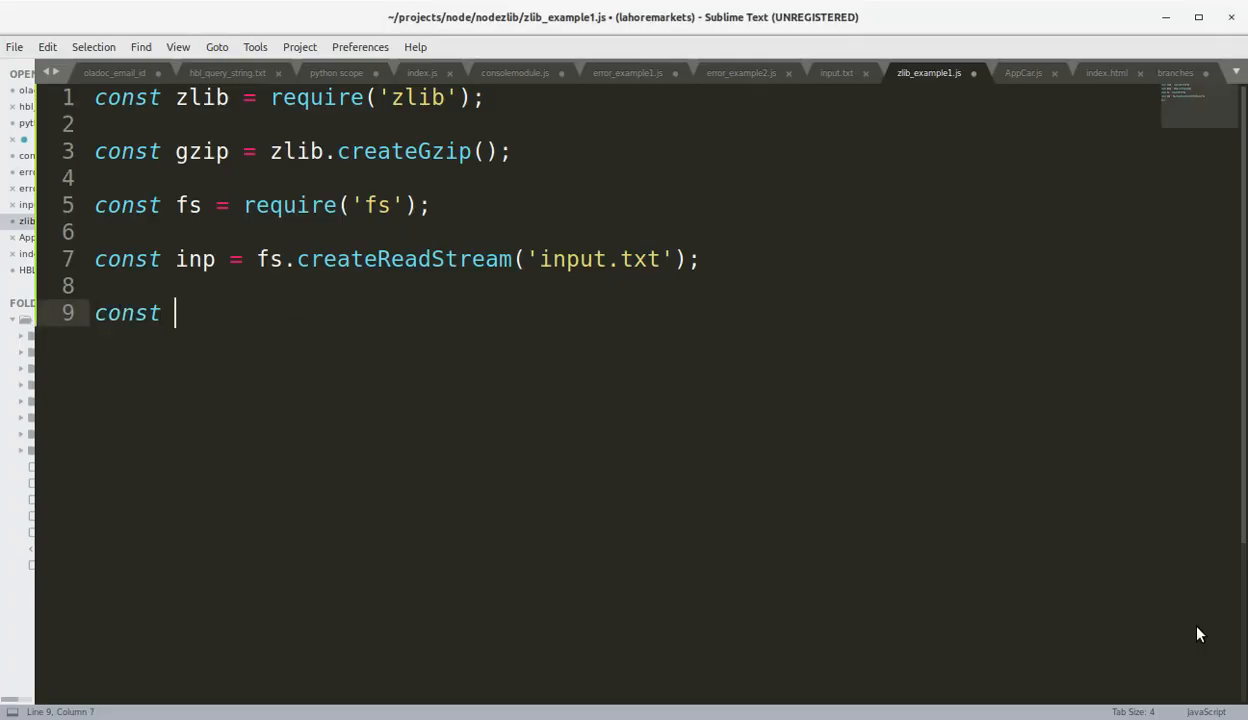
type("out = fs.create")
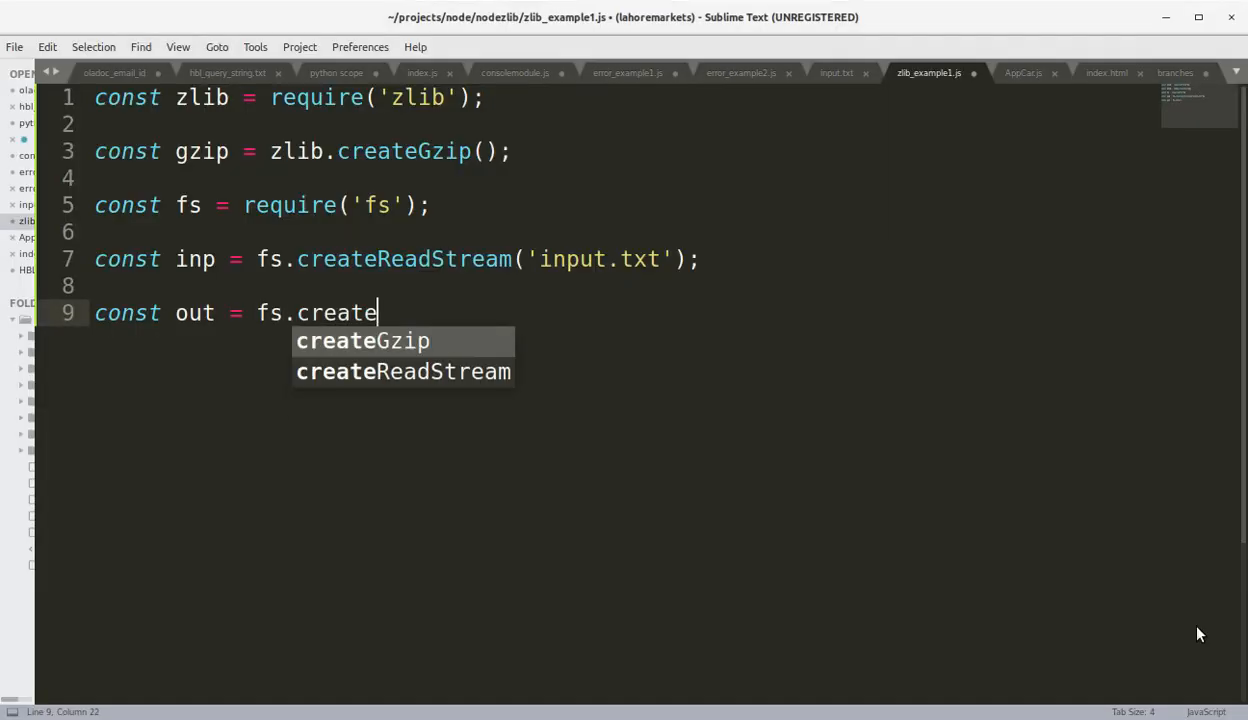
type("Write")
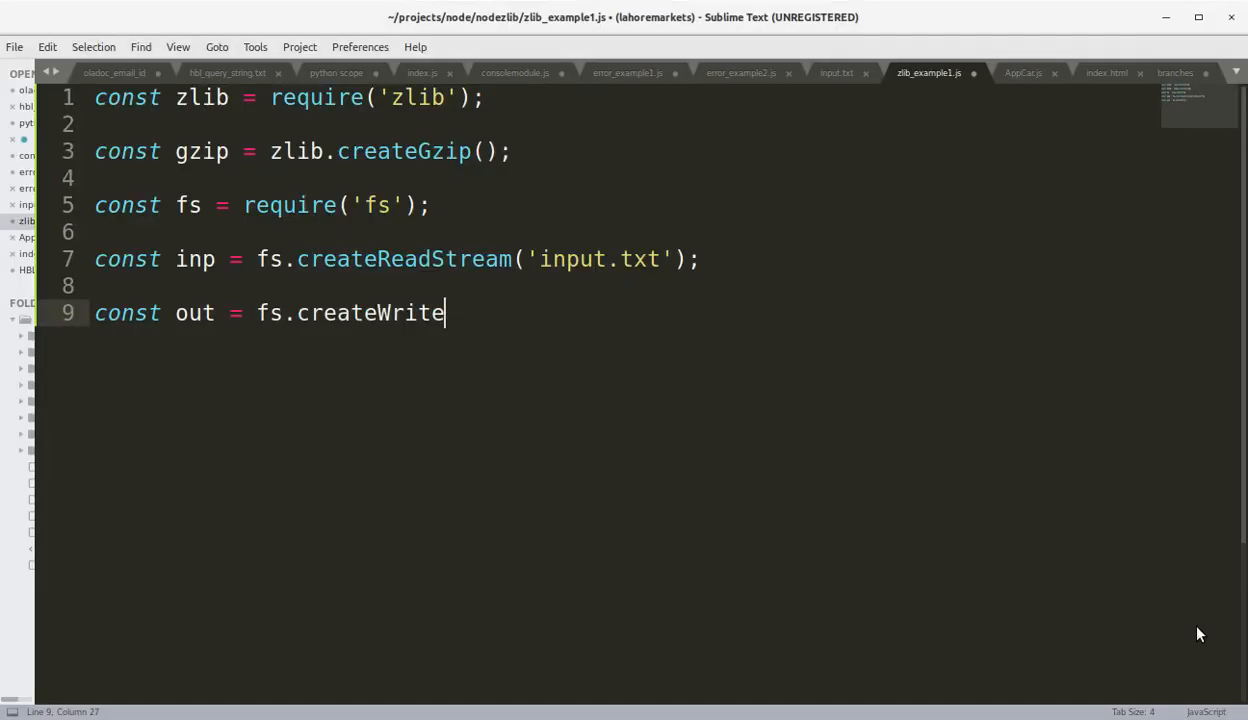
type("Stream('input.tx')")
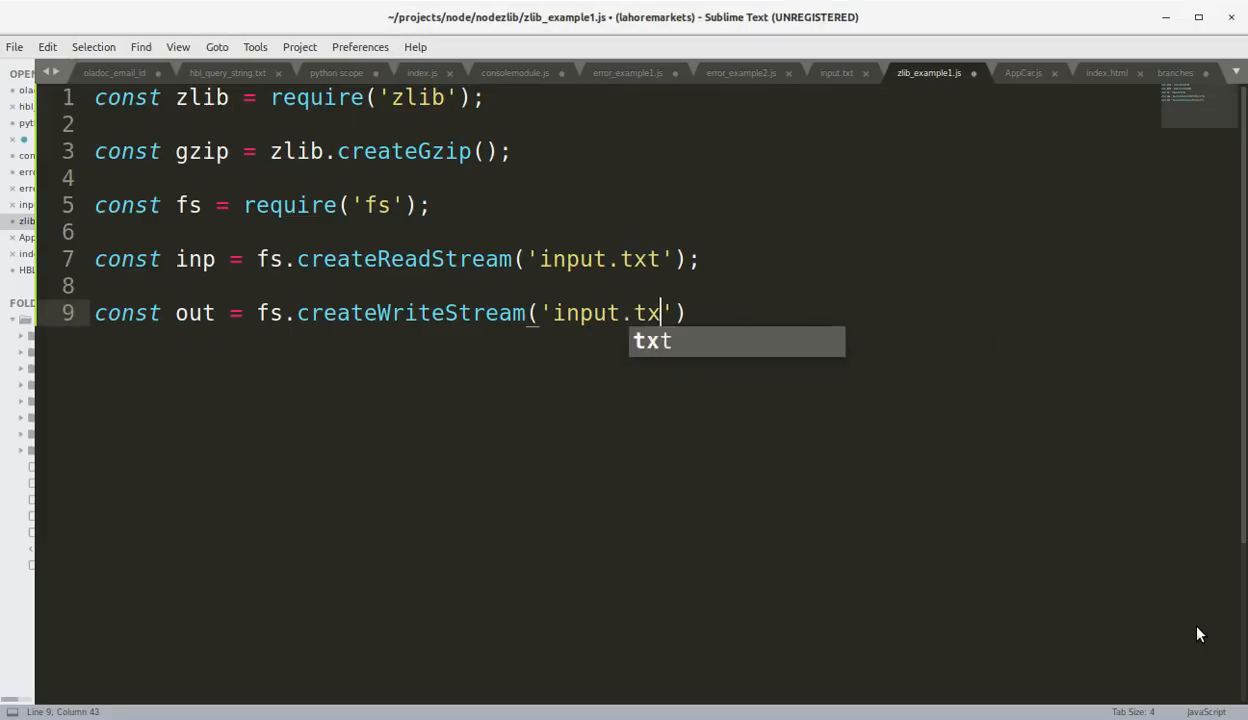
type("t.gaz")
type("inp.pipe(")
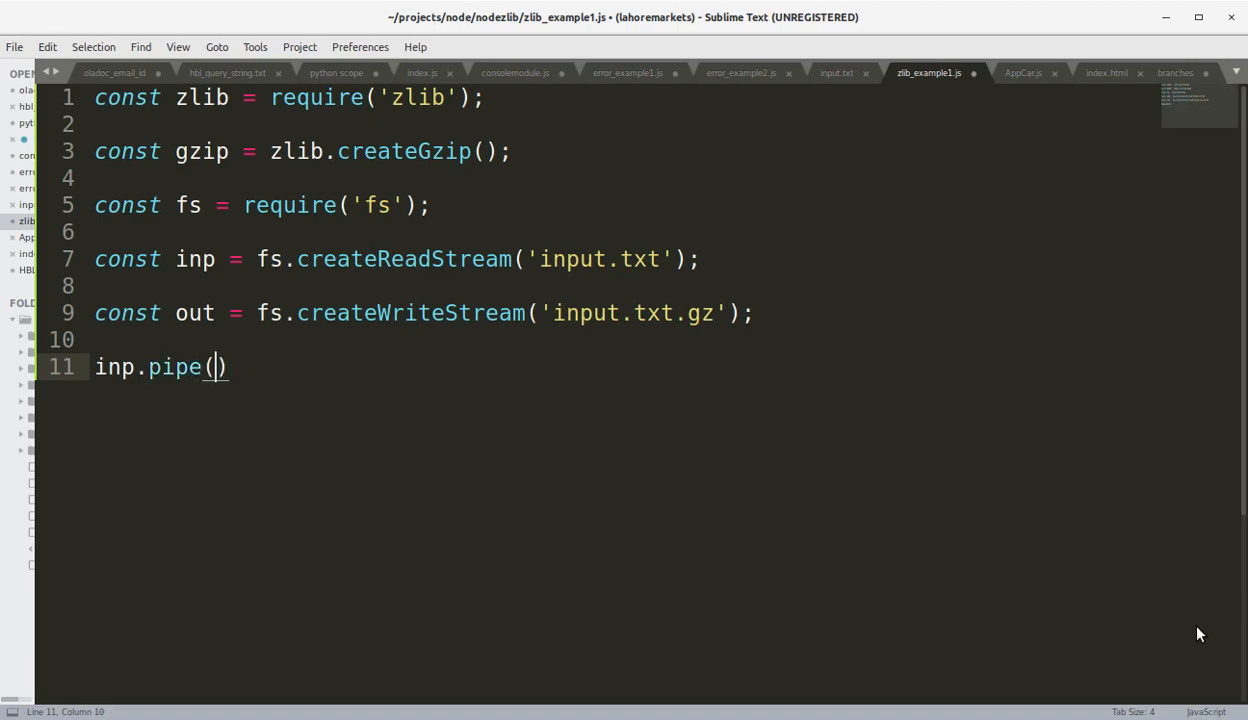
Add inp.pipe(gzip).pipe(out); and save the script
type("gzi")
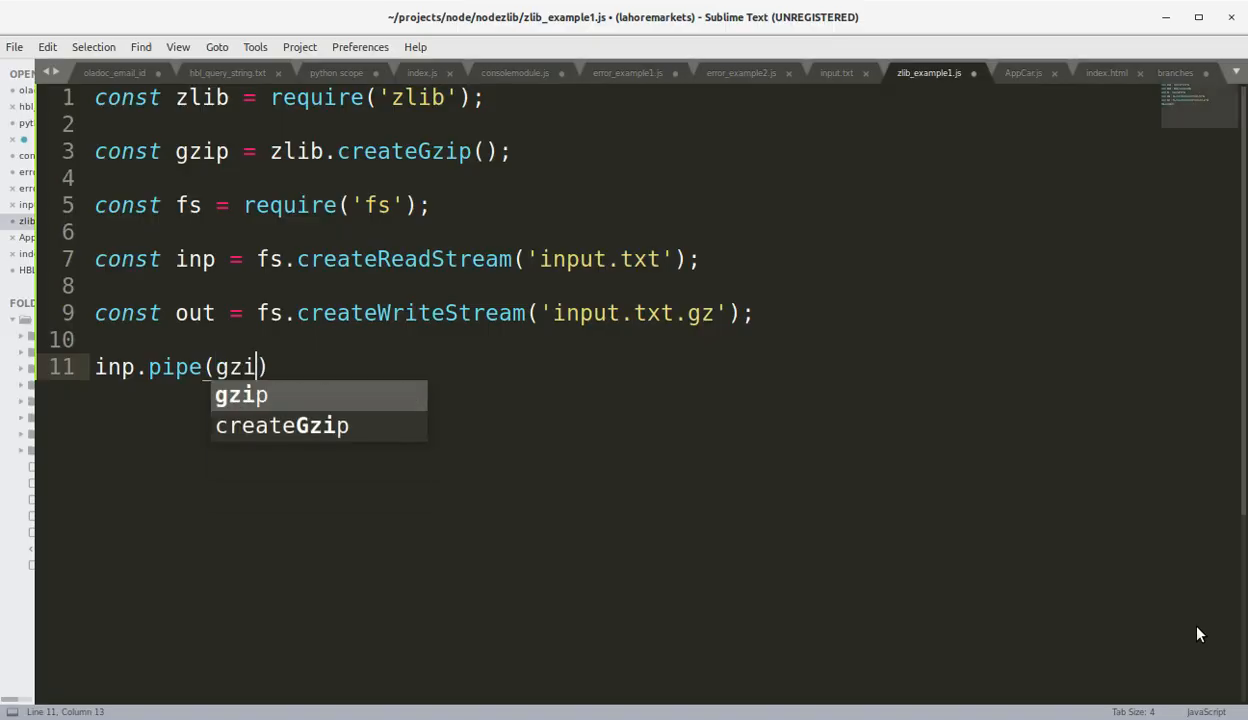
type("p).p")
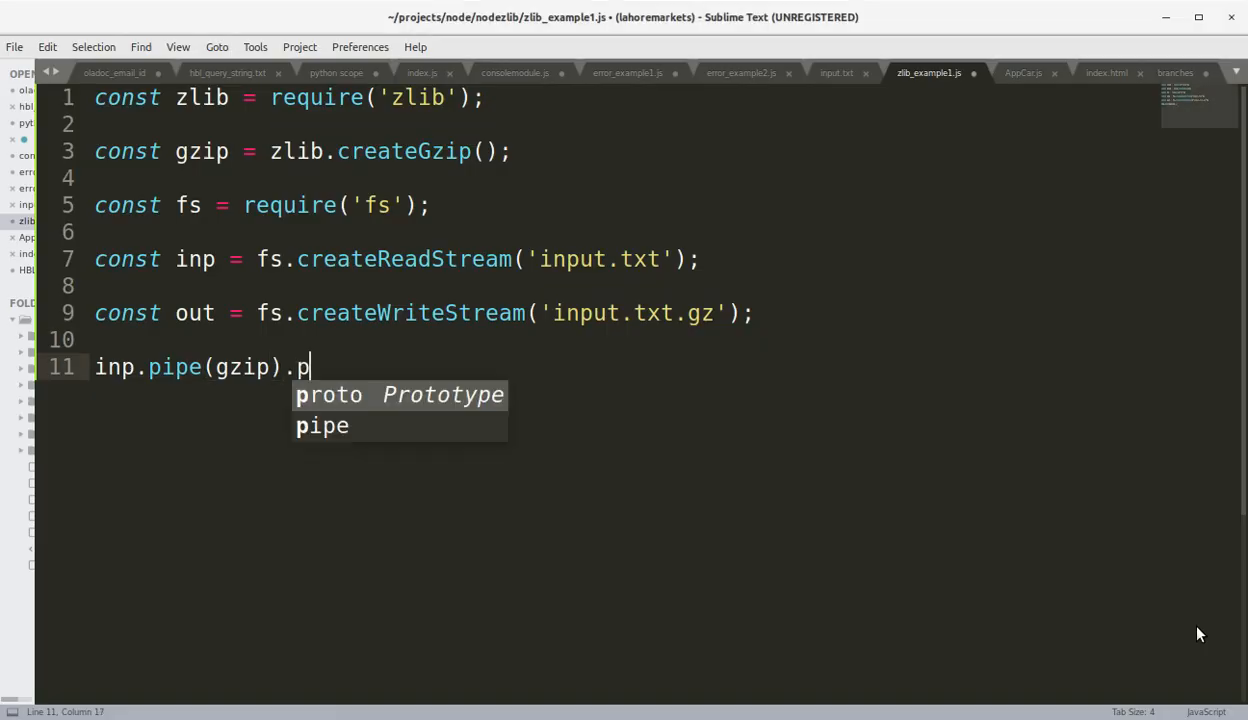
key("Tab")
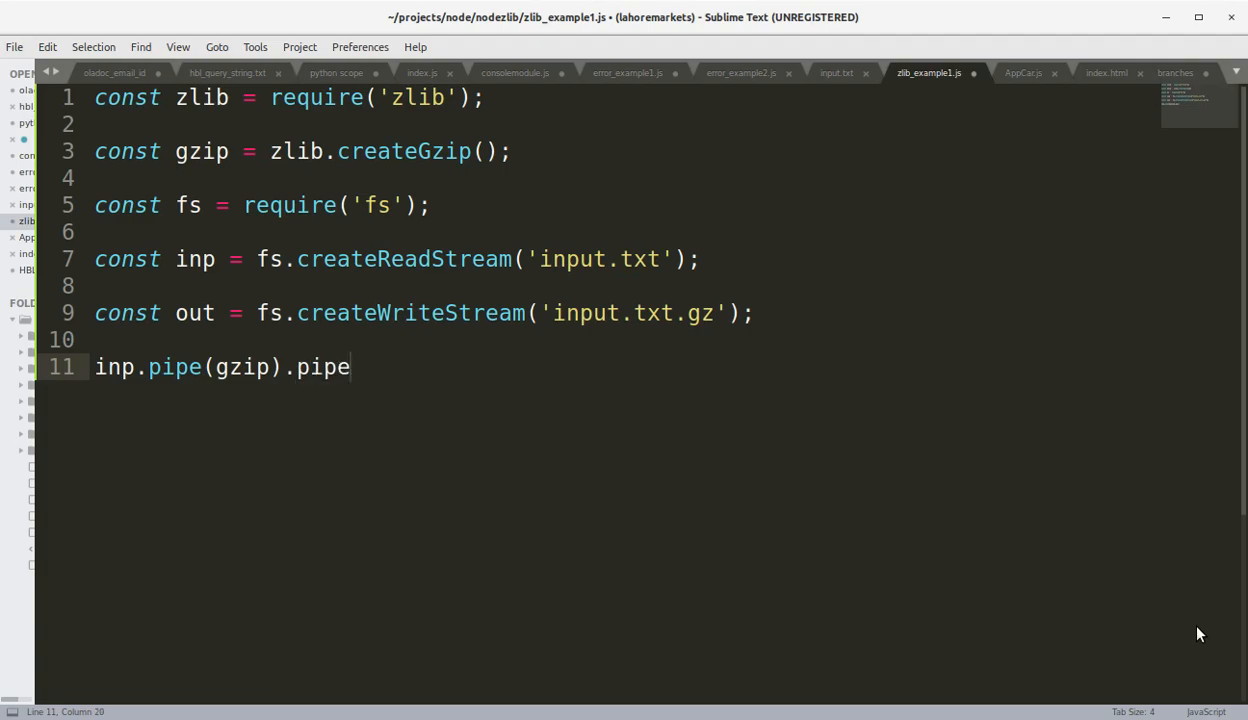
type("(out);")
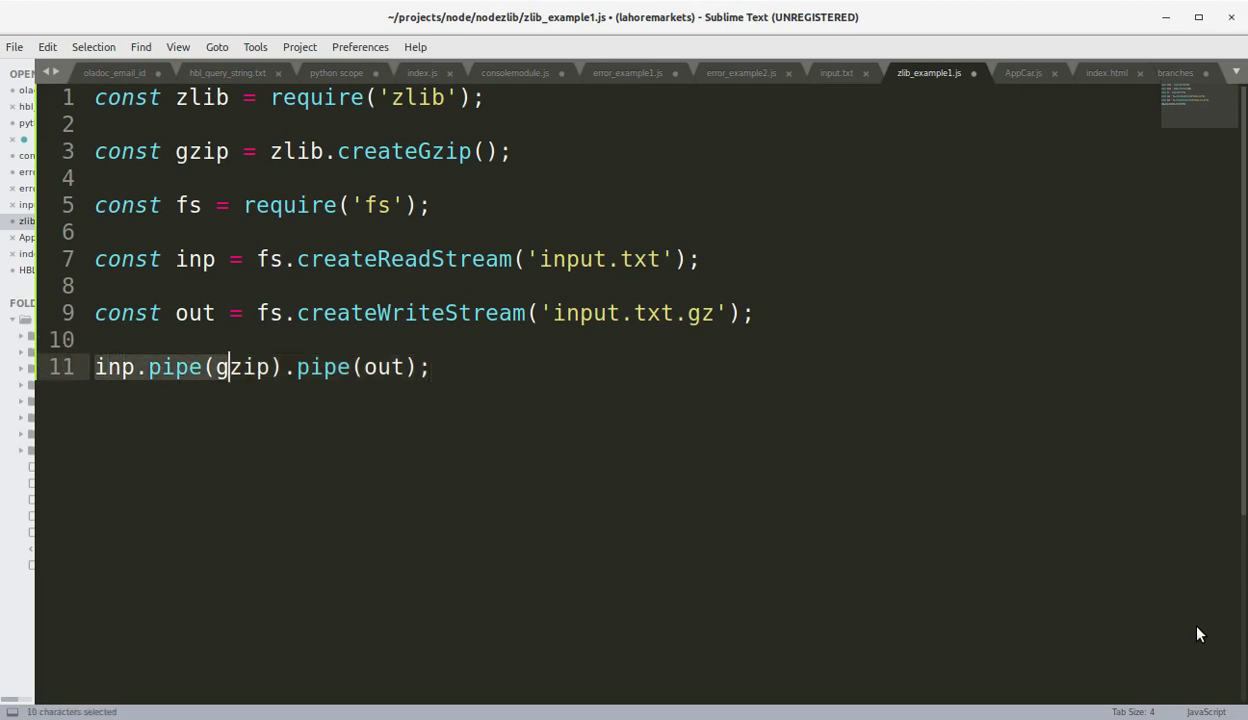
key("ctrl+s")
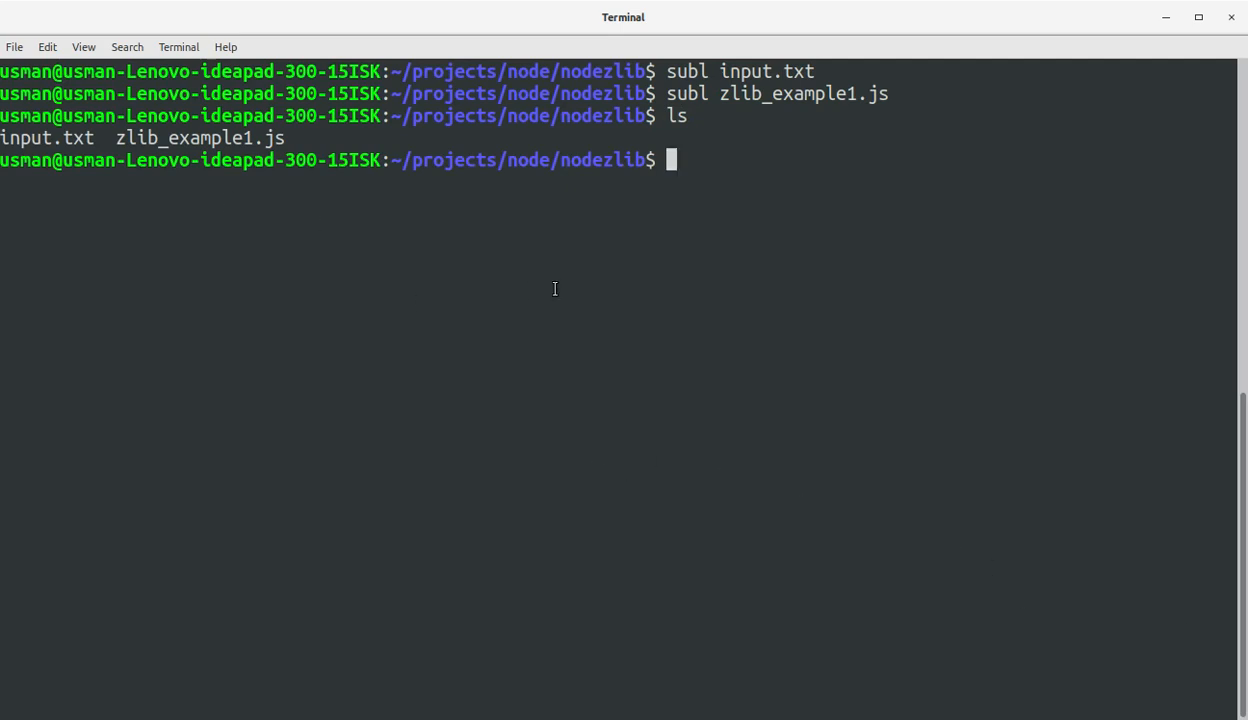
Run node zlib_example1.js and inspect the resulting TypeError
type("node zlib_example1.js")
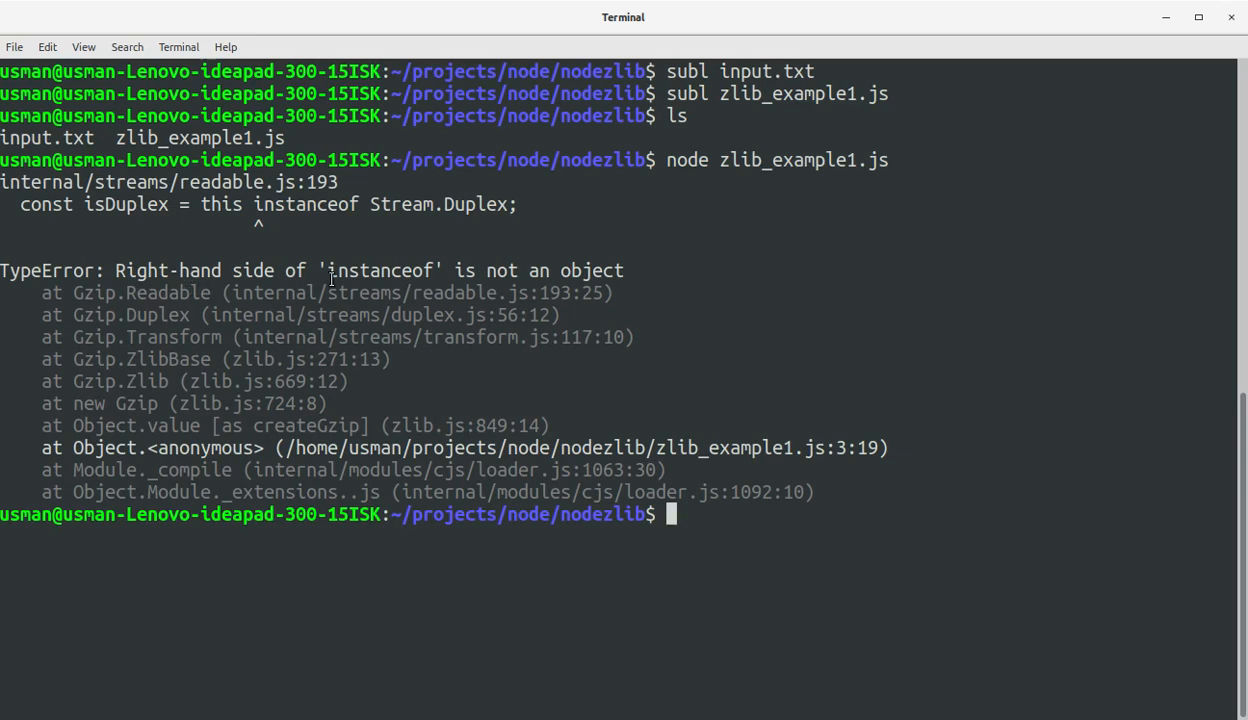
mouse_move(189, 237)
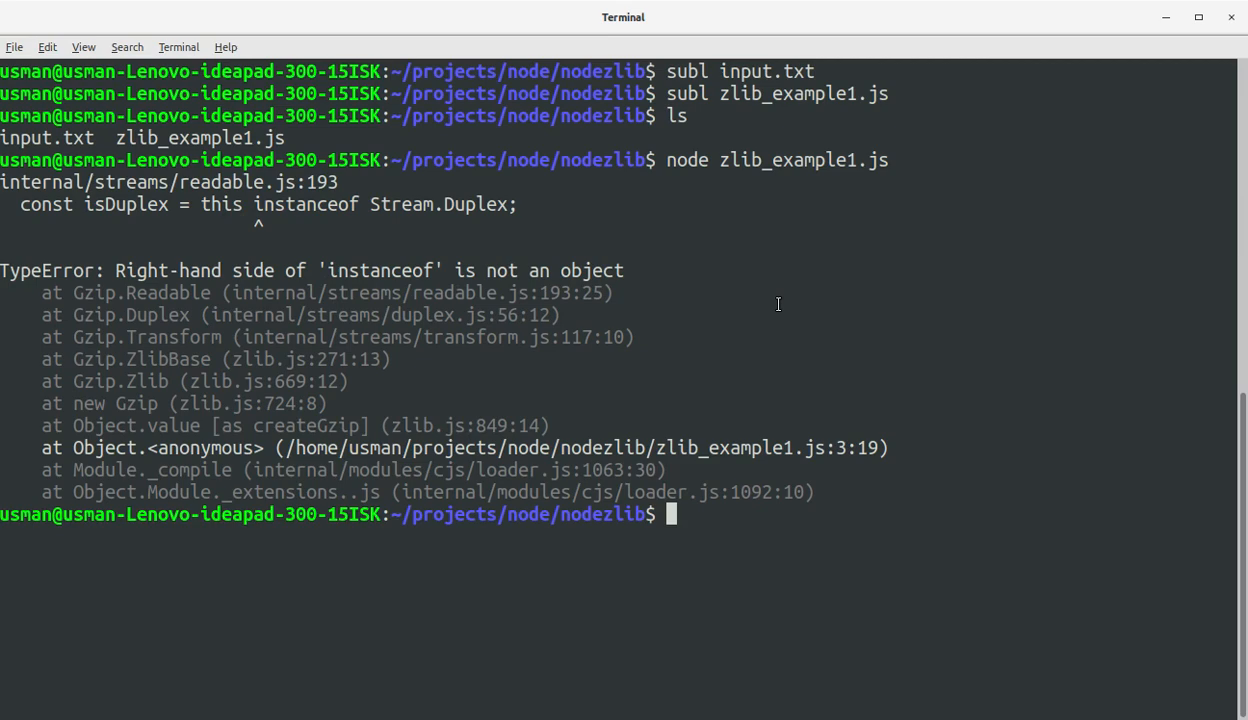
key("Alt+Tab")
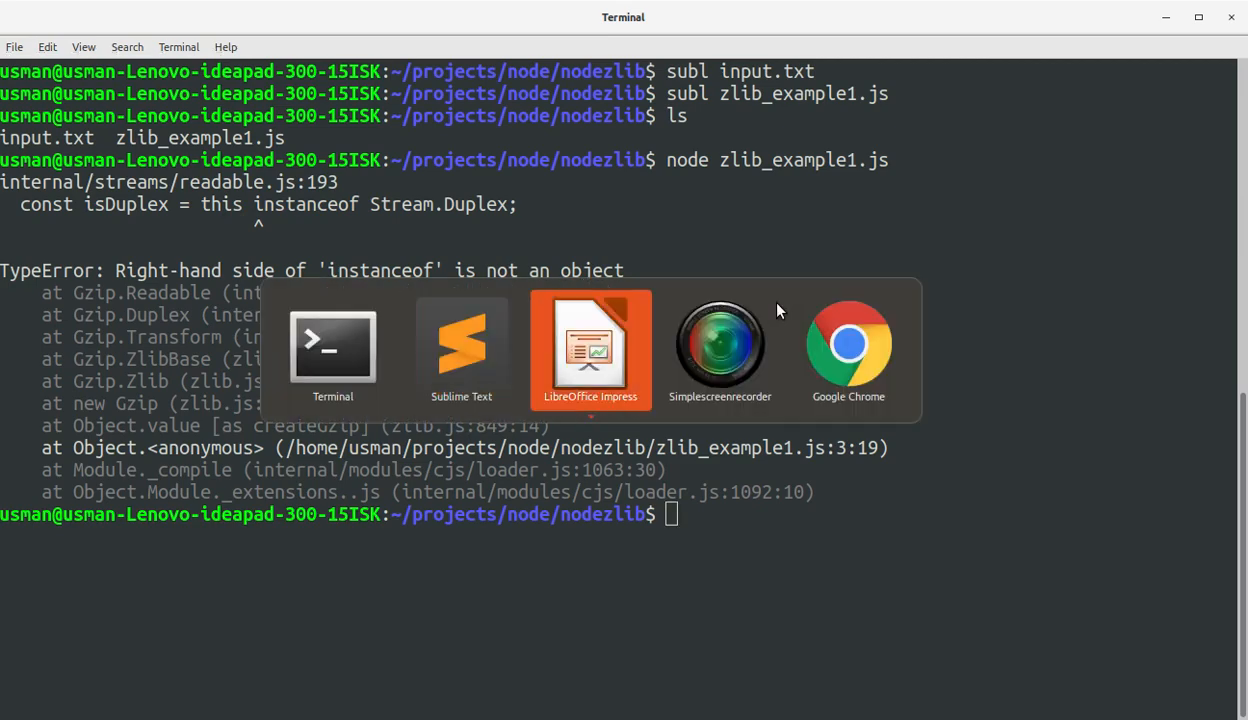
Remove the blank lines and add console.log(1); on line 2
left_click(461, 347)
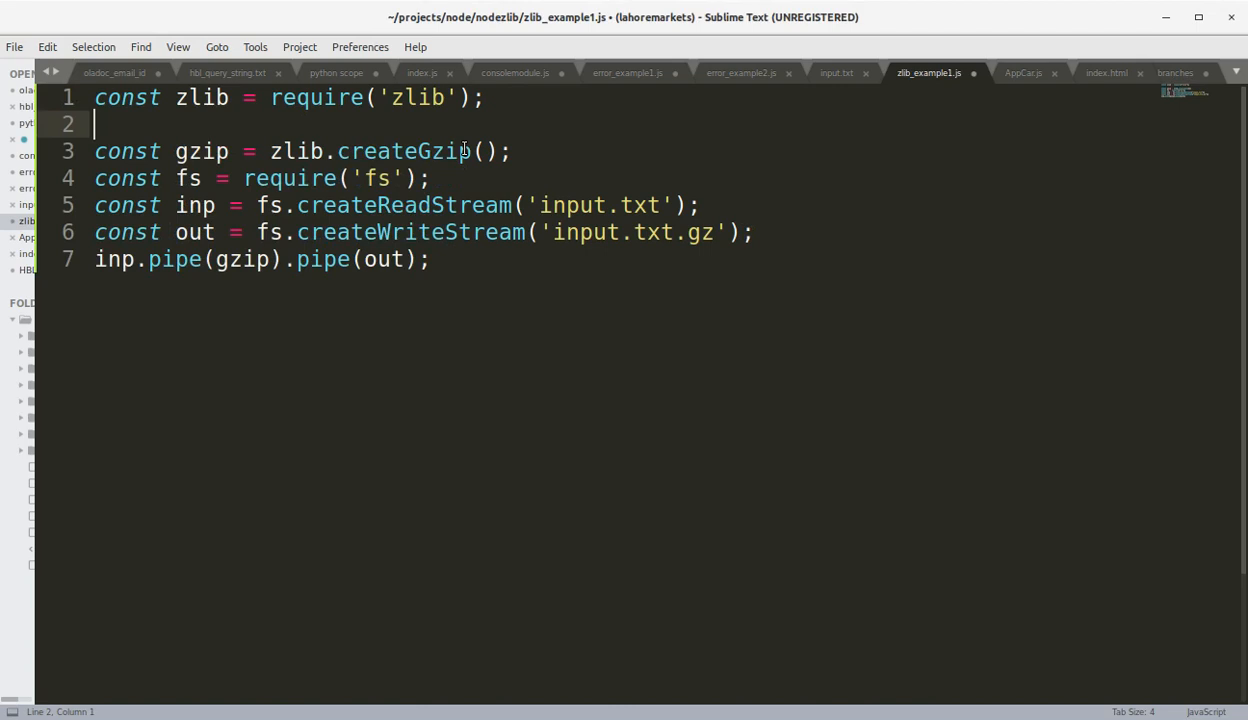
type("cons")
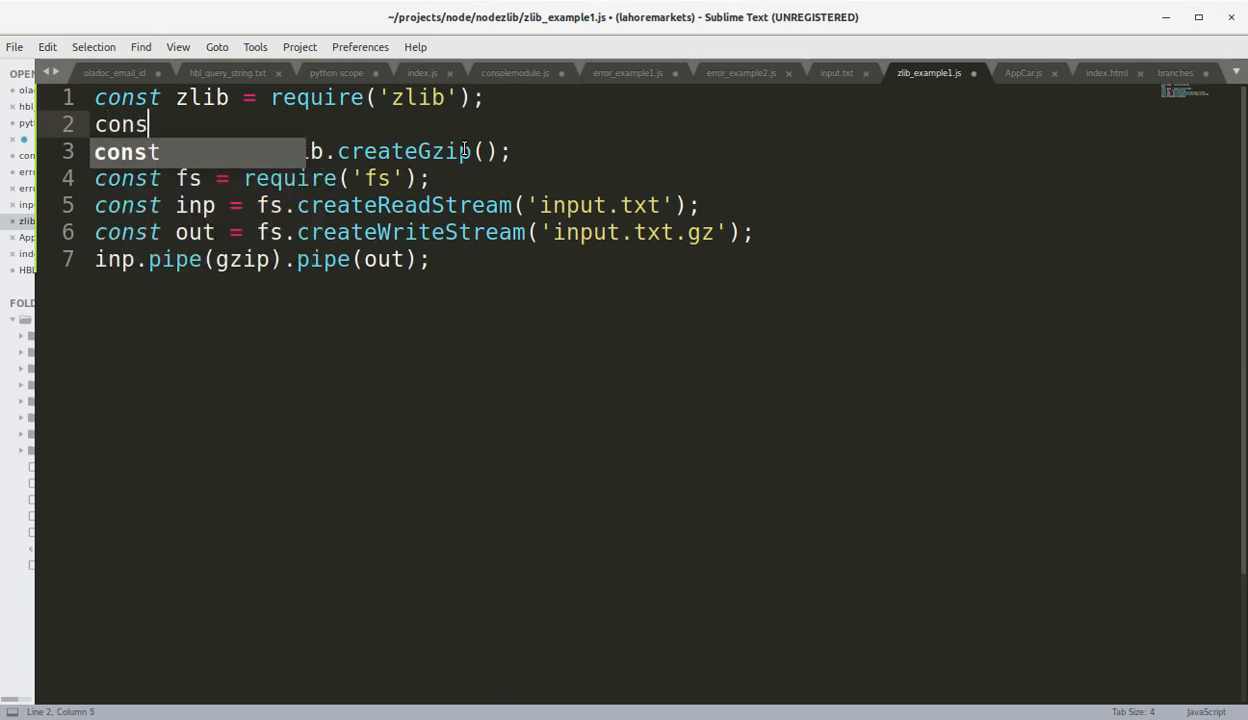
type("ole")
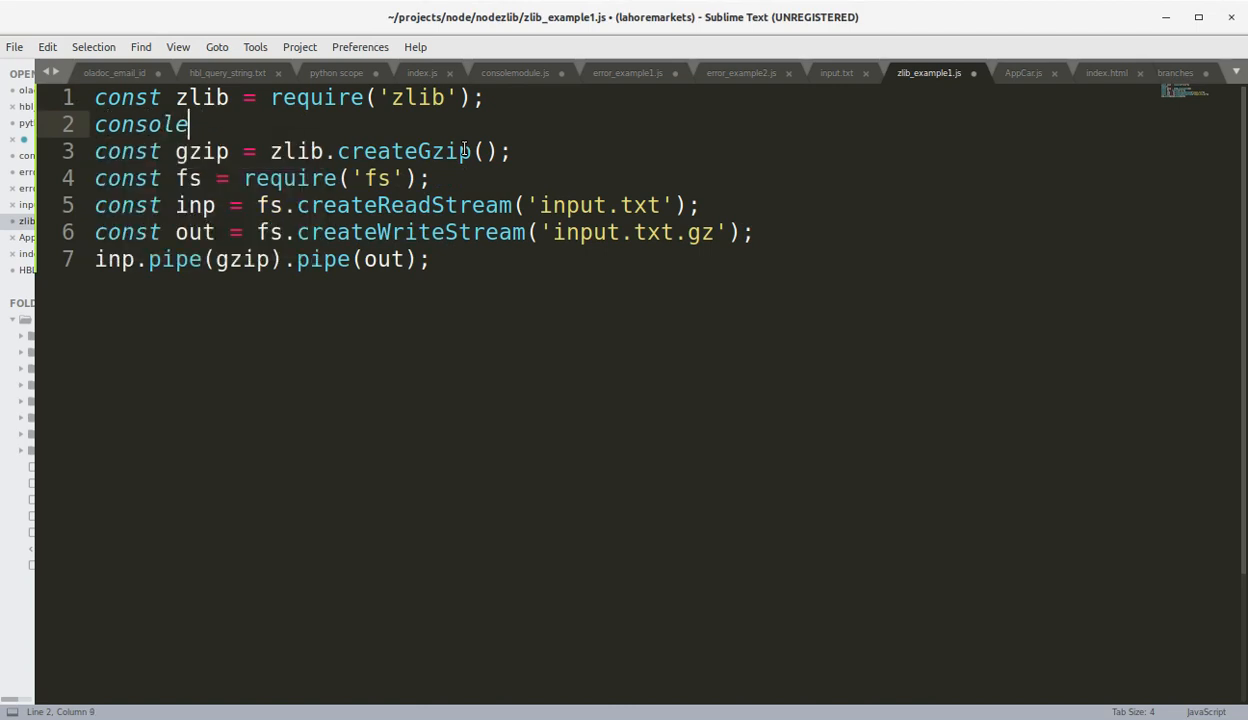
type(".log(1);")
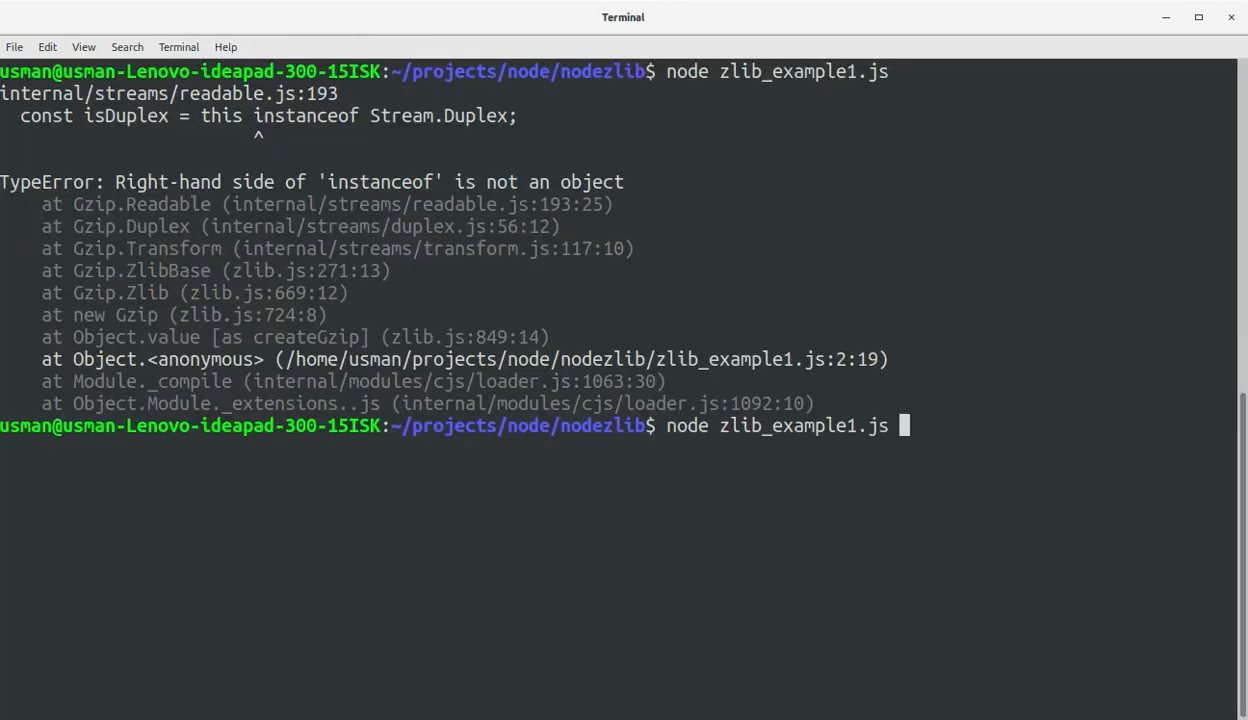
List the files with ls and ls -alh, comparing the 54-byte input.txt.gz with the 1.4K input.txt
type("ls")
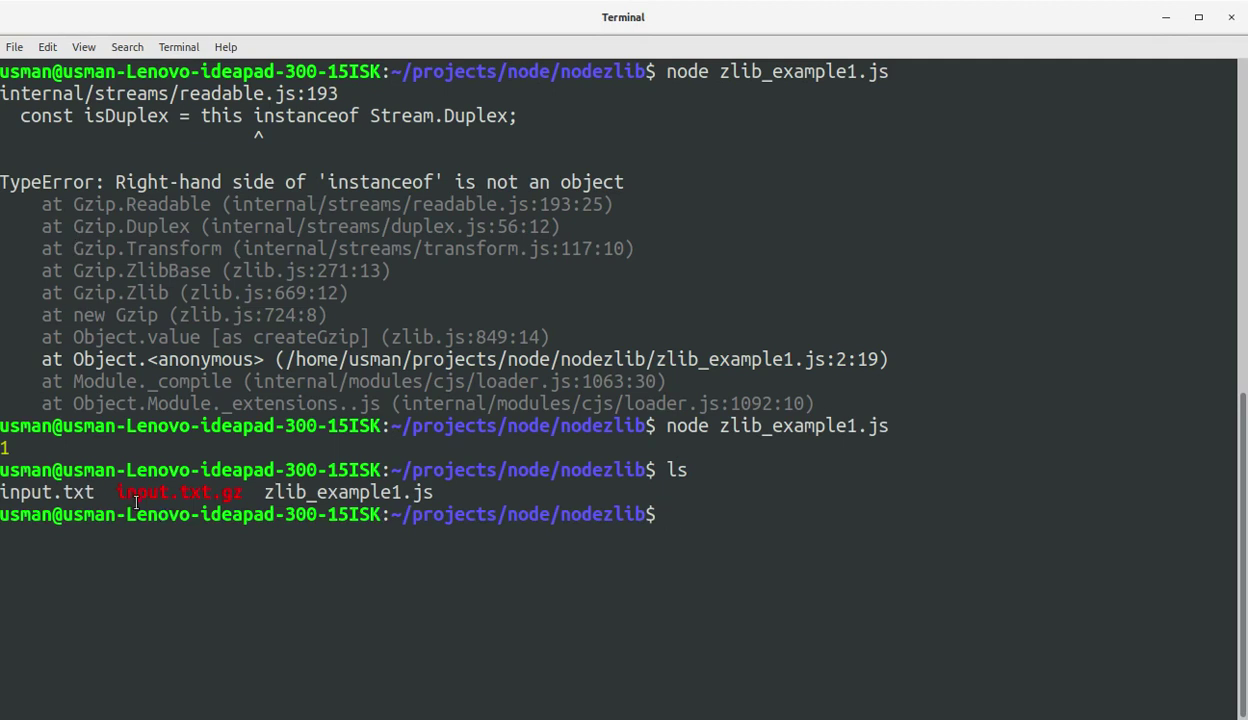
double_click(178, 492)
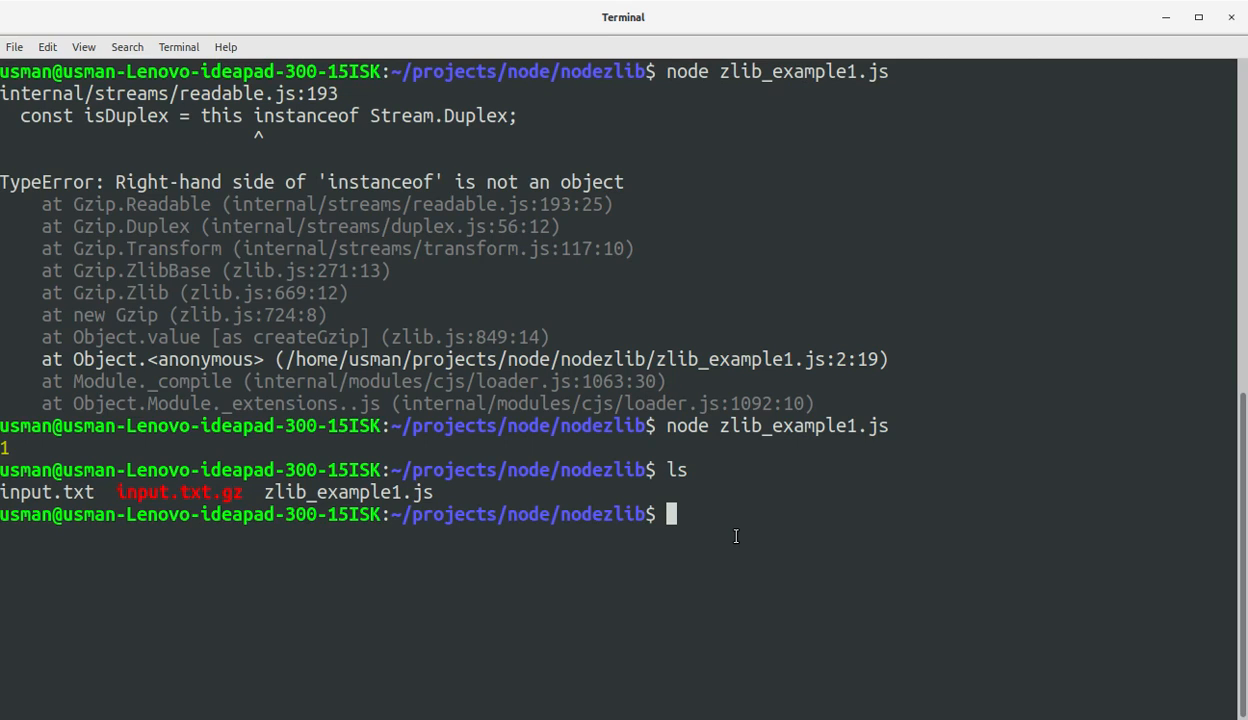
type("ls -alh")
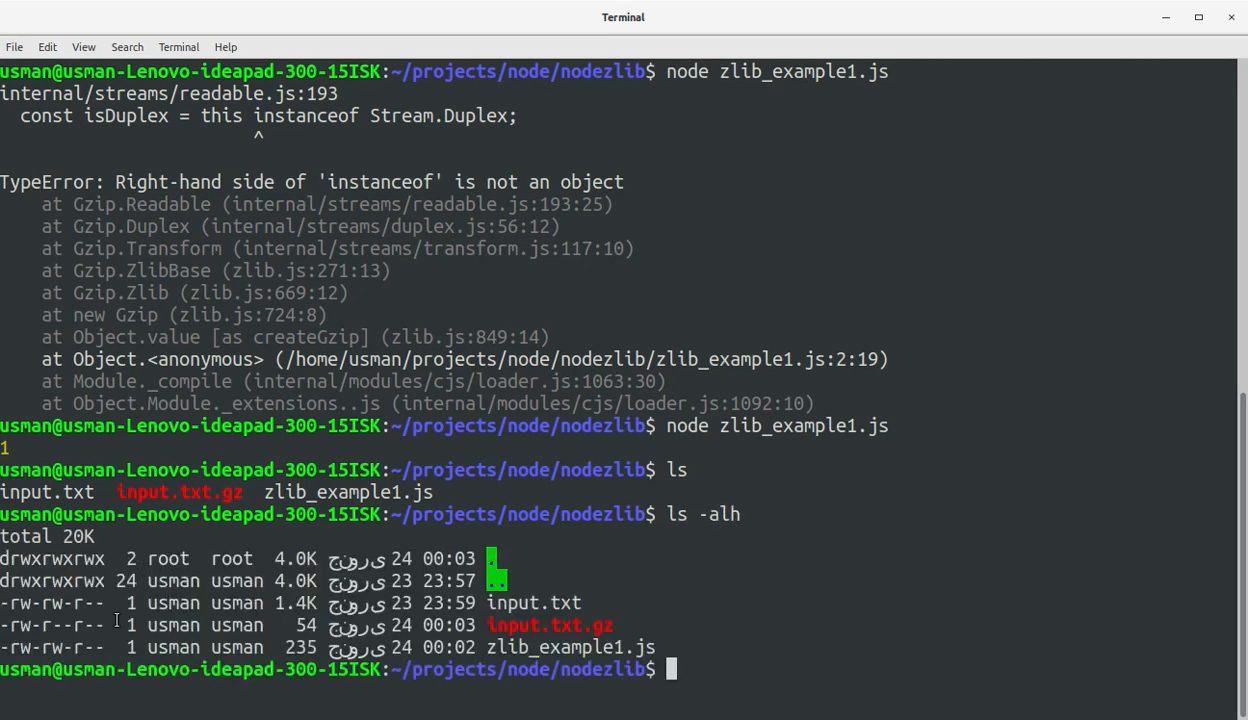
mouse_move(294, 624)
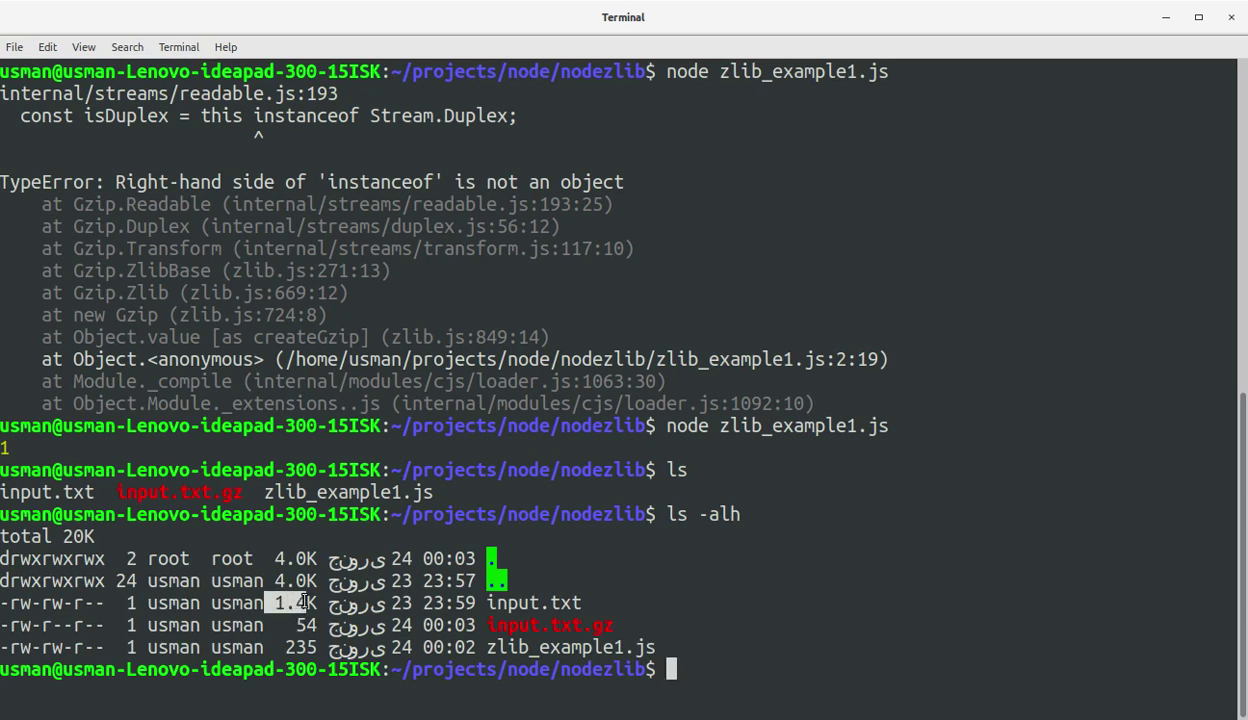
mouse_move(310, 648)
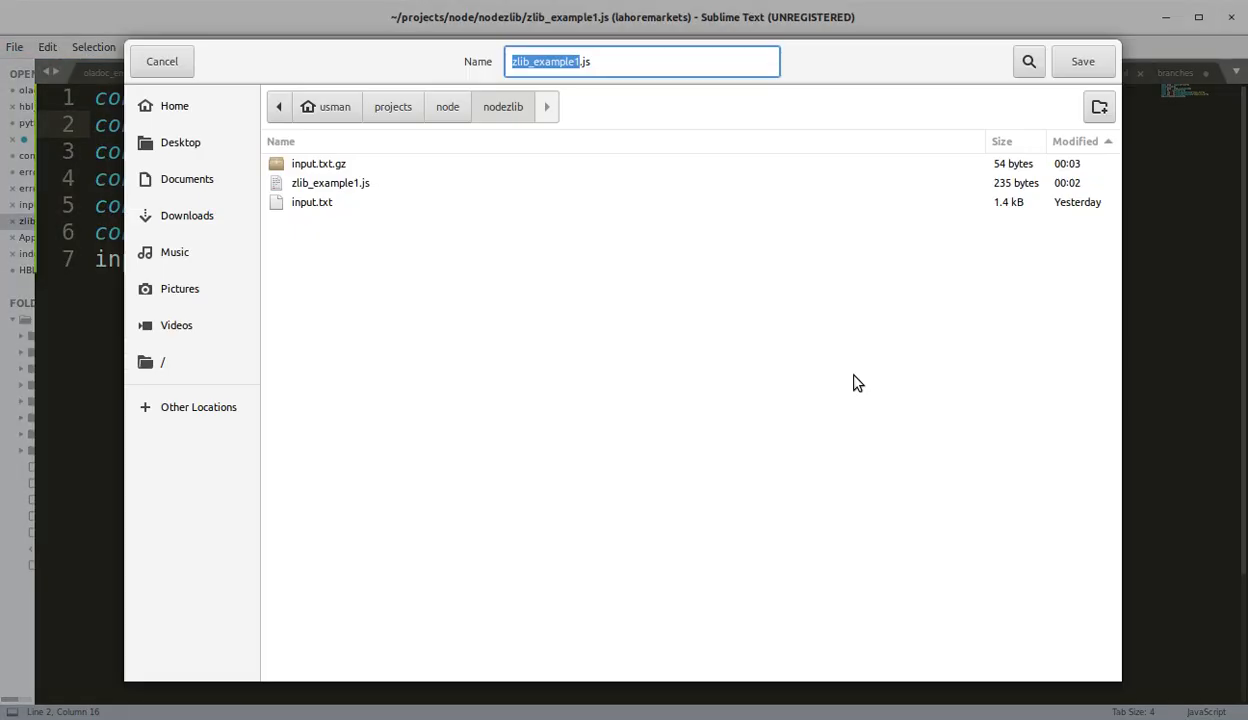
Save the script as zlib_example2.js and change createGzip to createUnzip
type("zlib_example2.js")
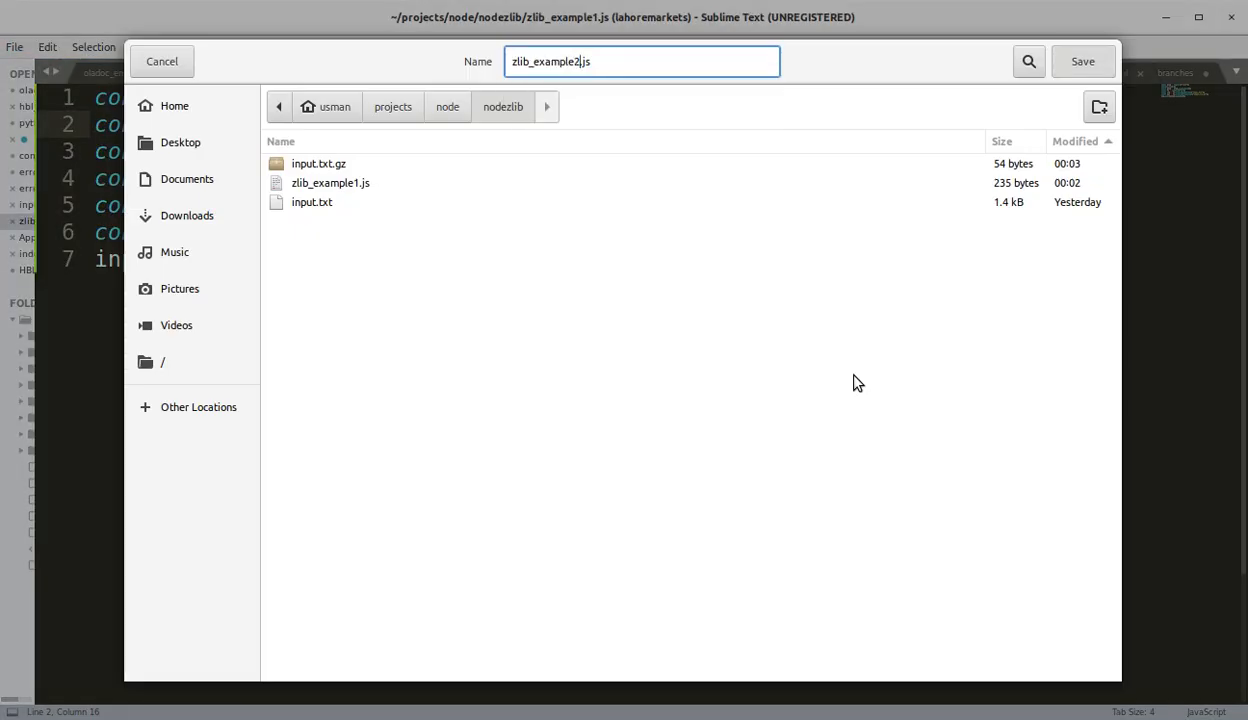
left_click(1082, 61)
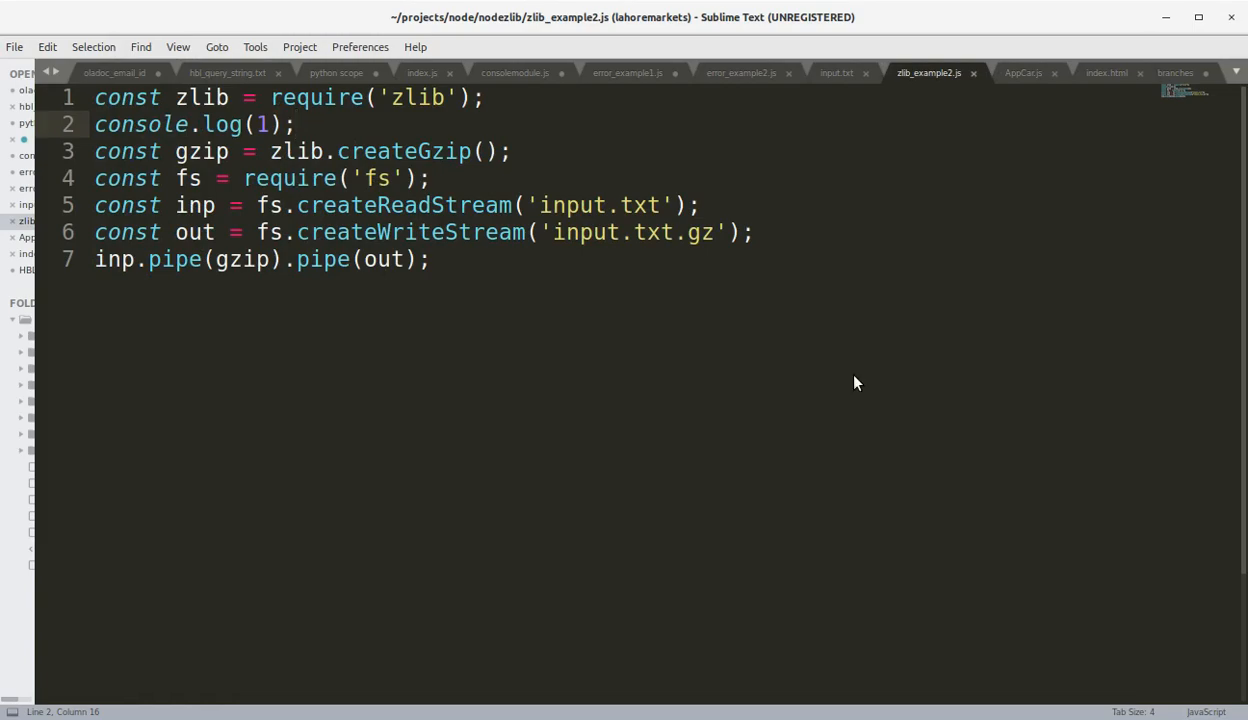
left_click(330, 151)
type("Un")
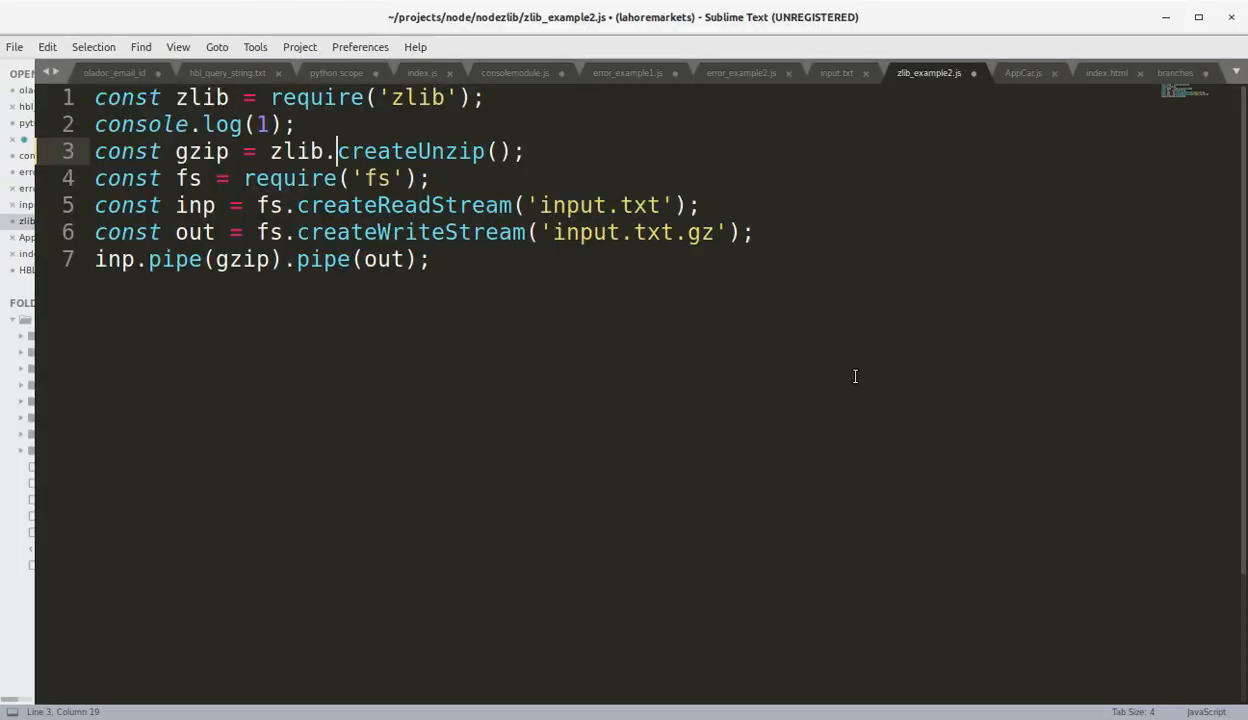
type("unzip")
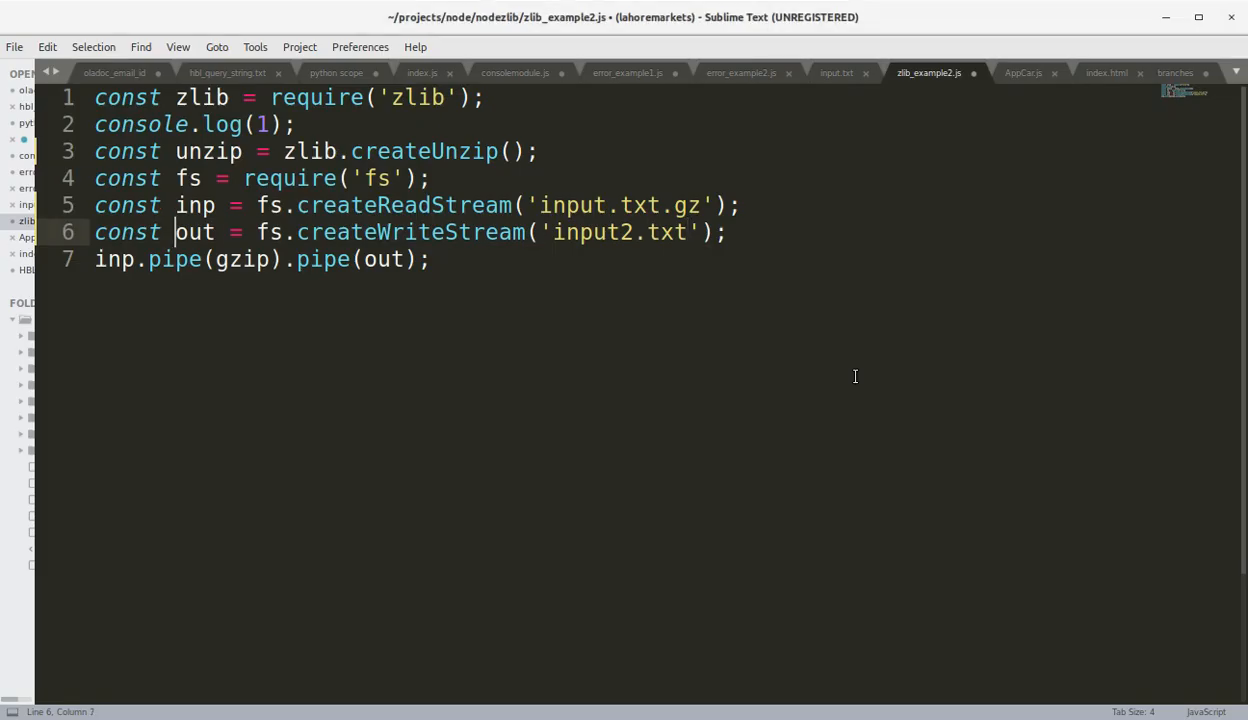
Rename gzip to unzip, read 'input.txt.gz', write 'input2.txt', and save
type("un")
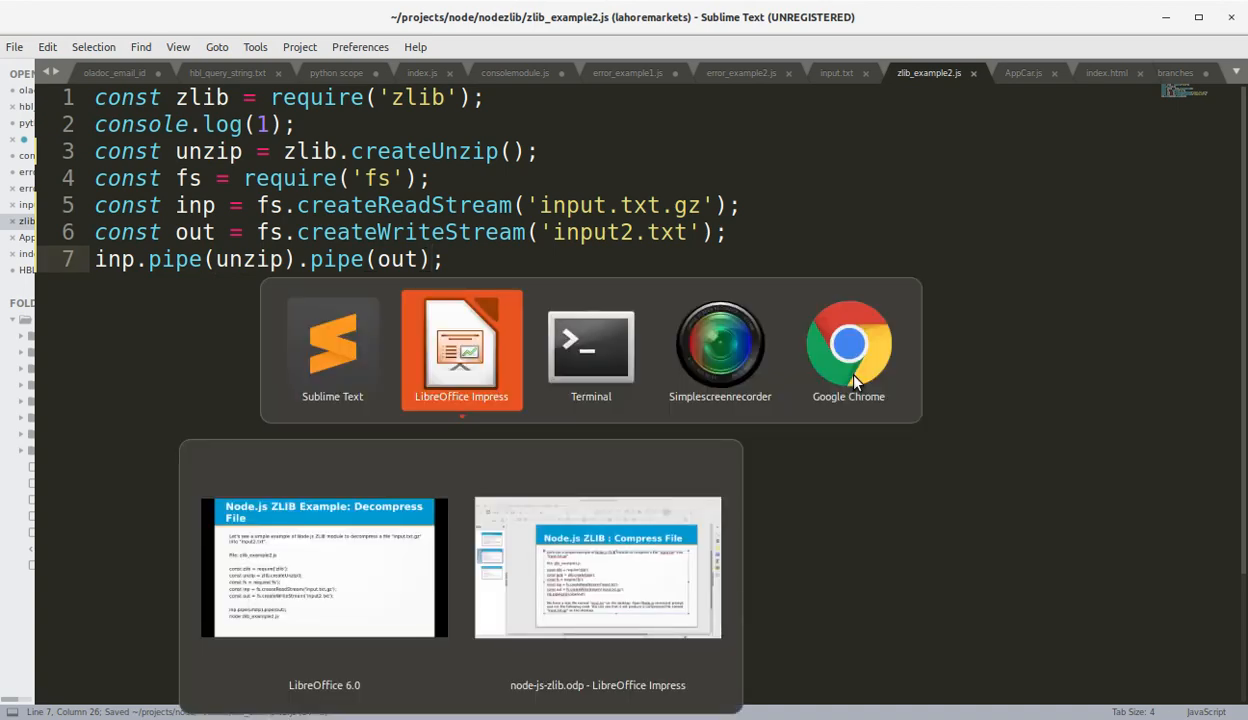
Run zlib_example2.js in Terminal, print input2.txt's Lorem ipsum text, and confirm its 1.4K size
left_click(590, 345)
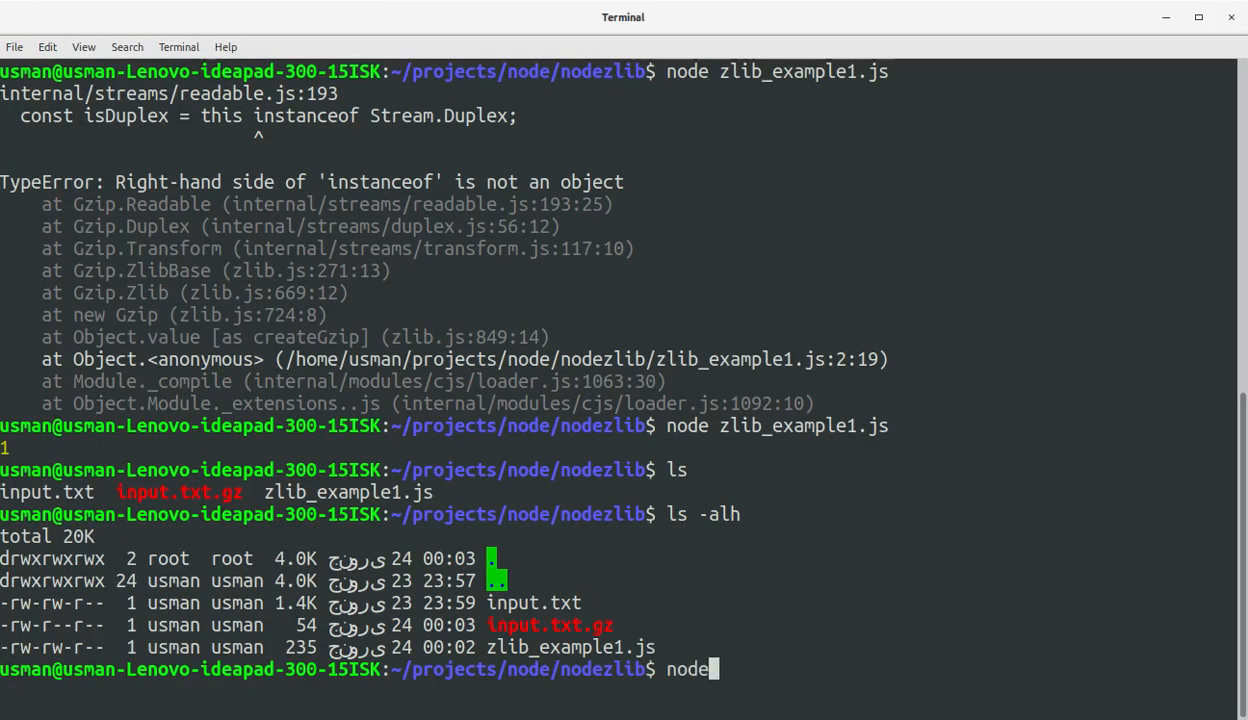
type("zlib_example2.js")
type("cat")
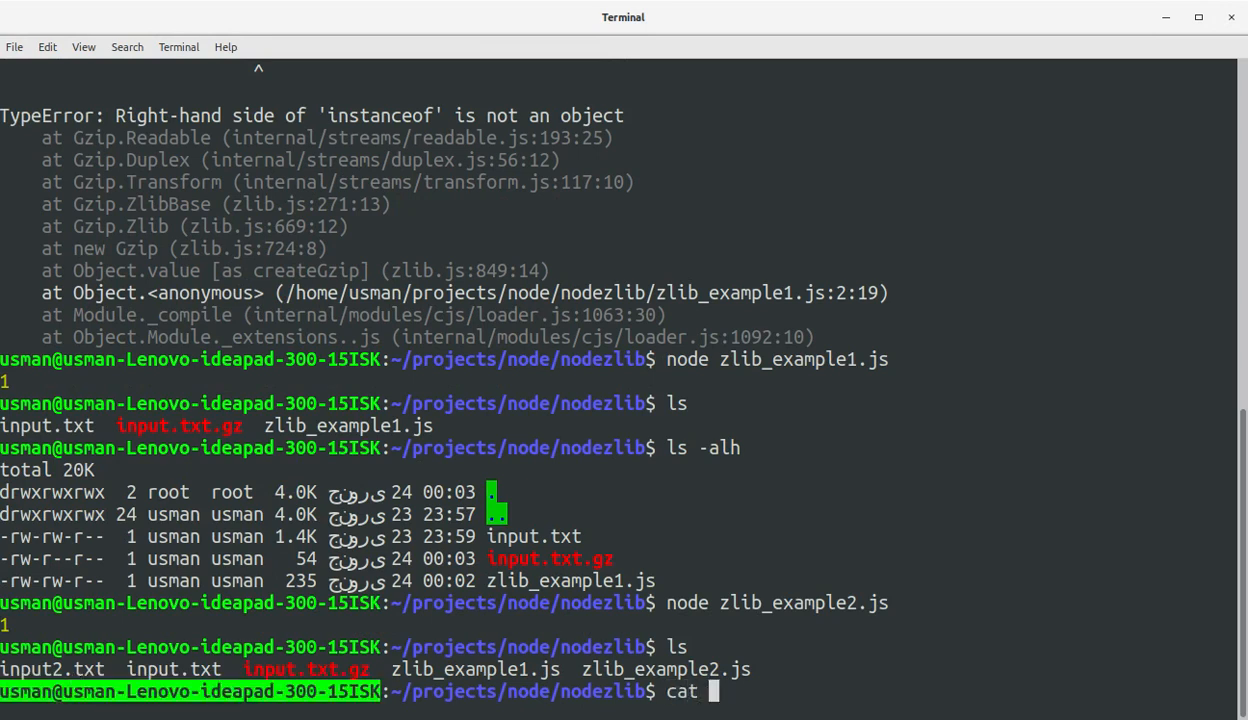
type("input2.txt")
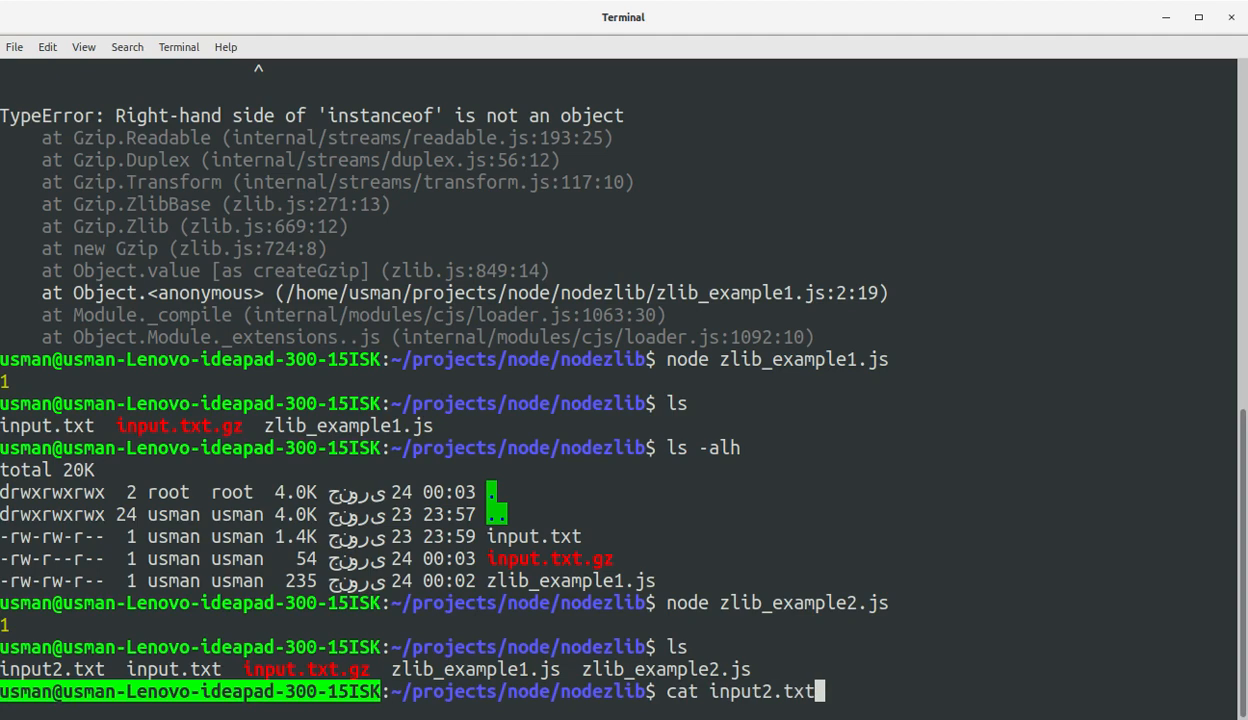
key("Return")
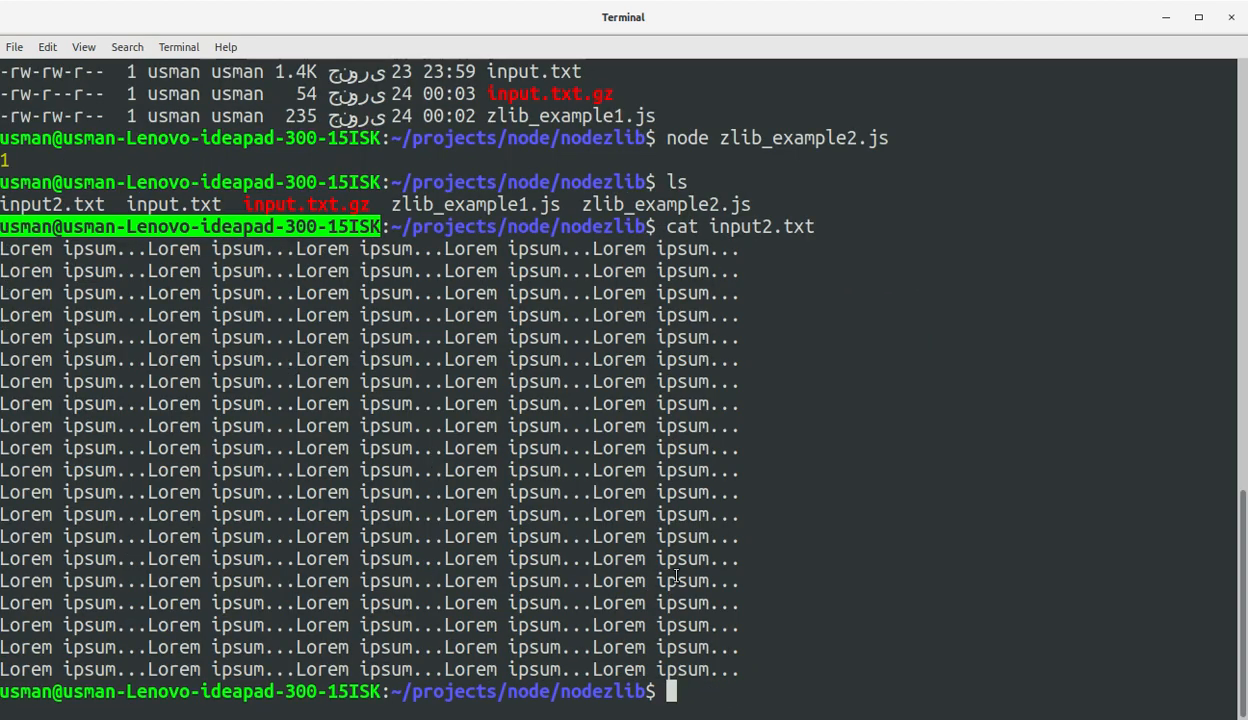
type("ls -alsh")
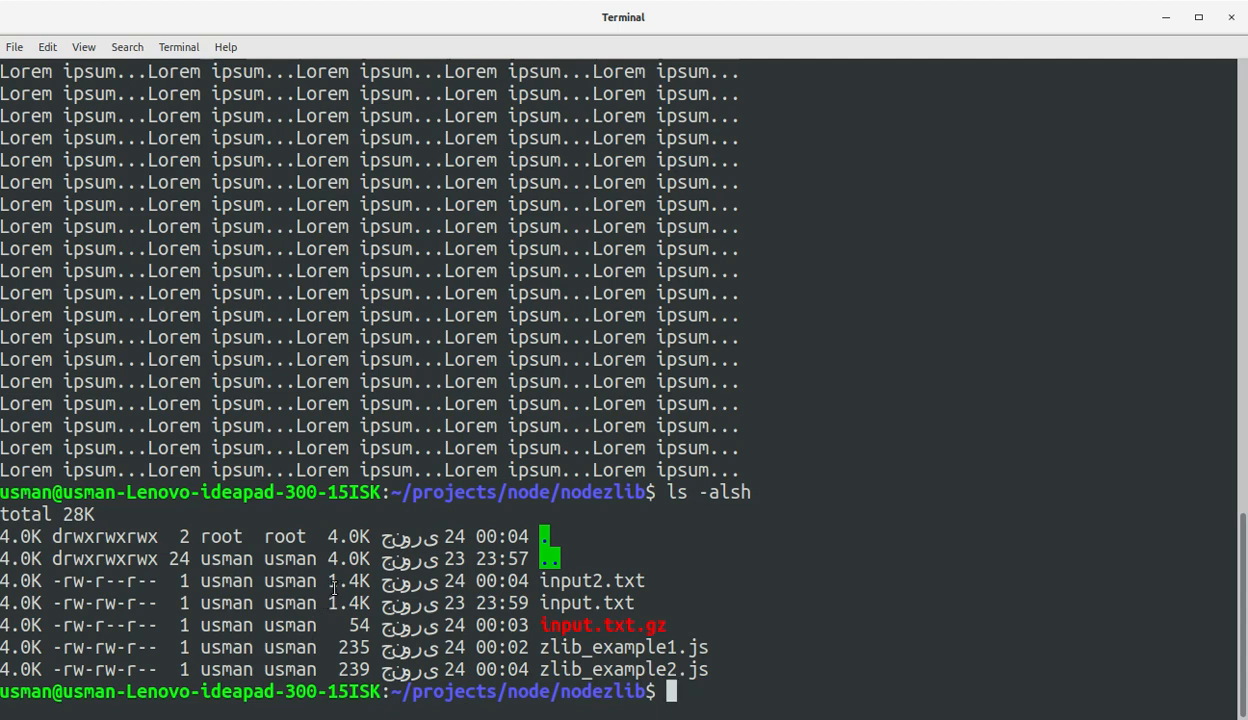
double_click(348, 580)
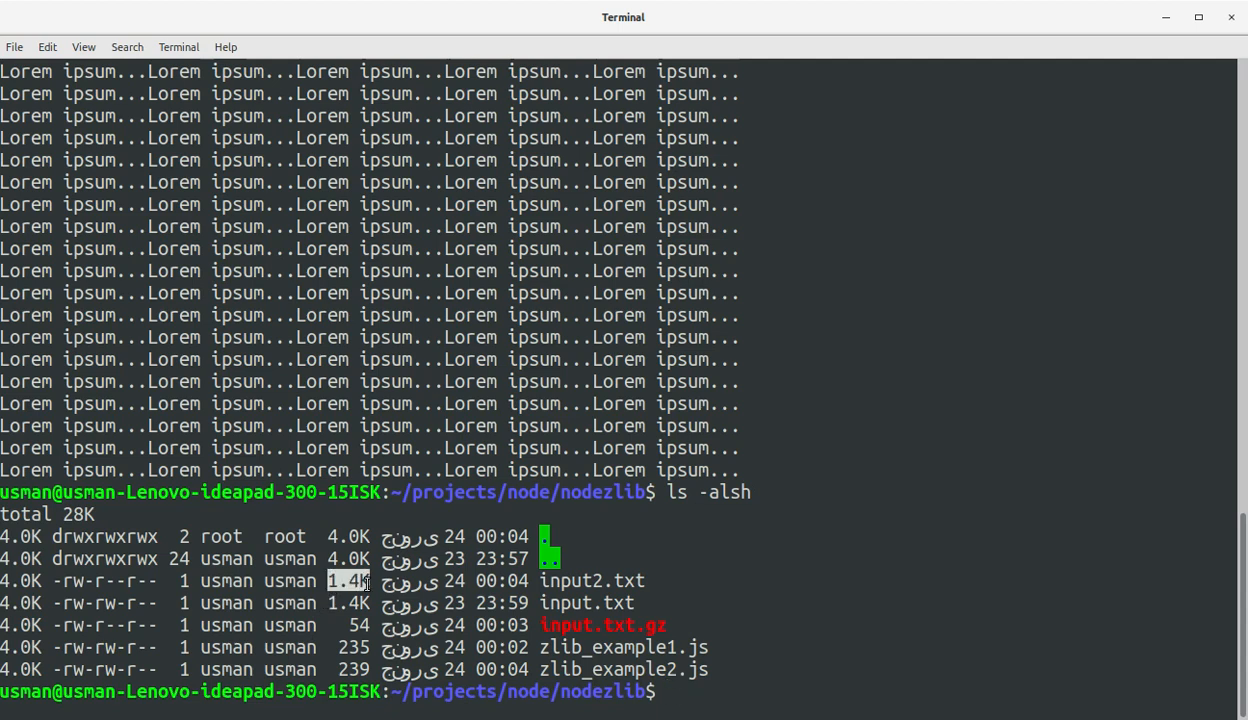